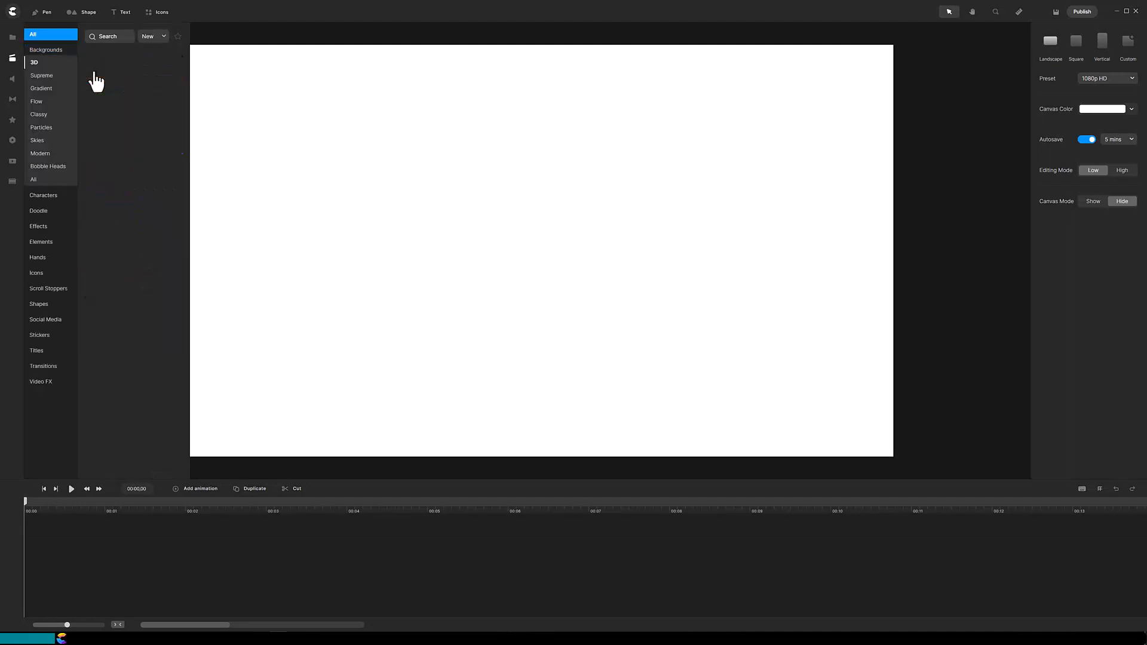
Step: Add the Sea background scene found by searching 'sea', then preview its animation
text(sea)
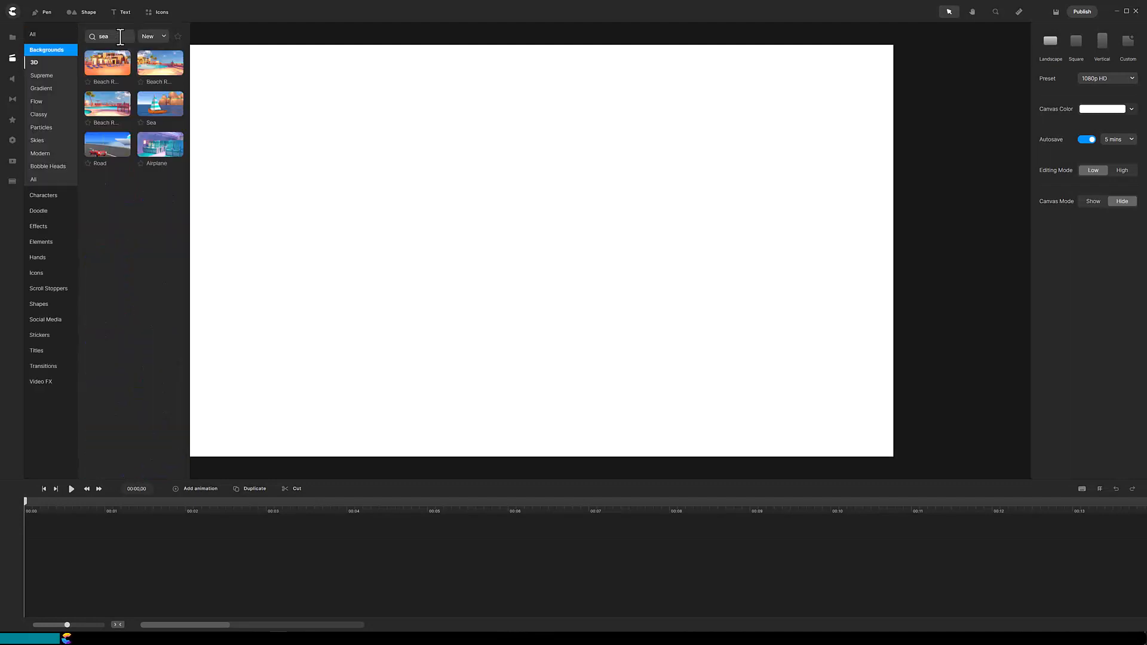
click(159, 104)
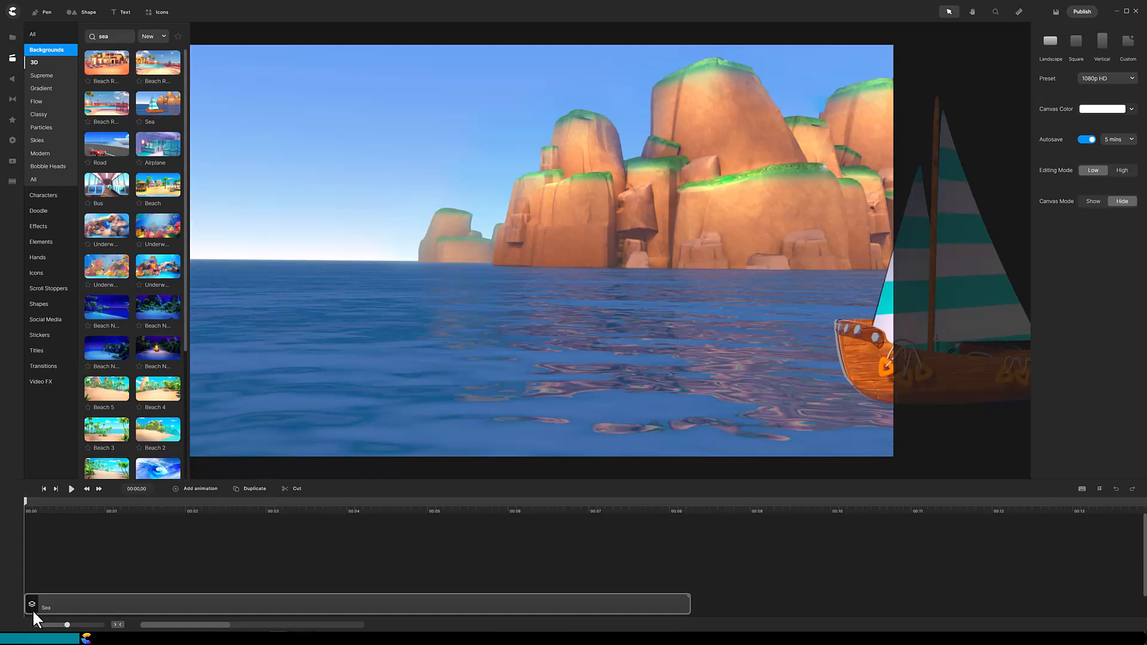
click(71, 488)
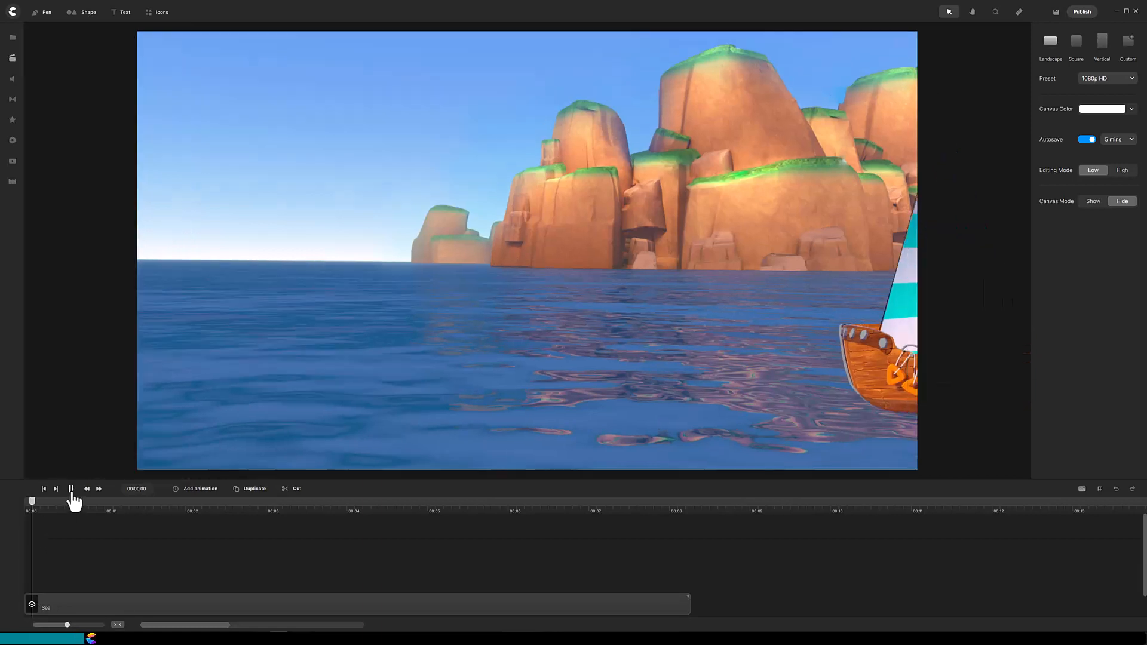
click(70, 488)
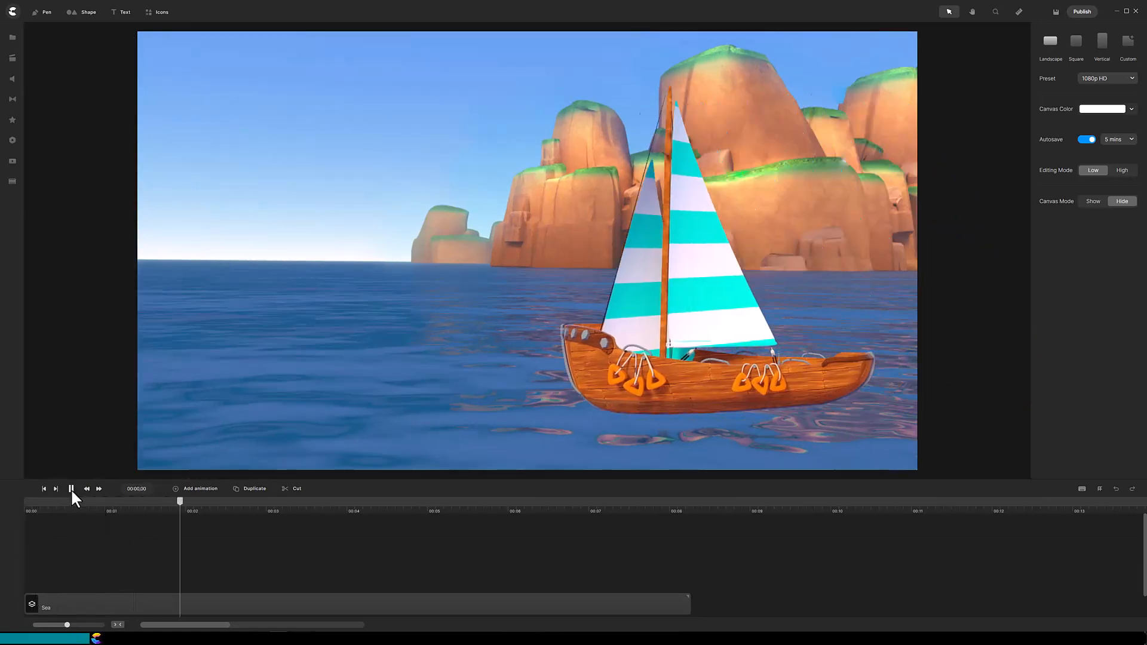
click(71, 489)
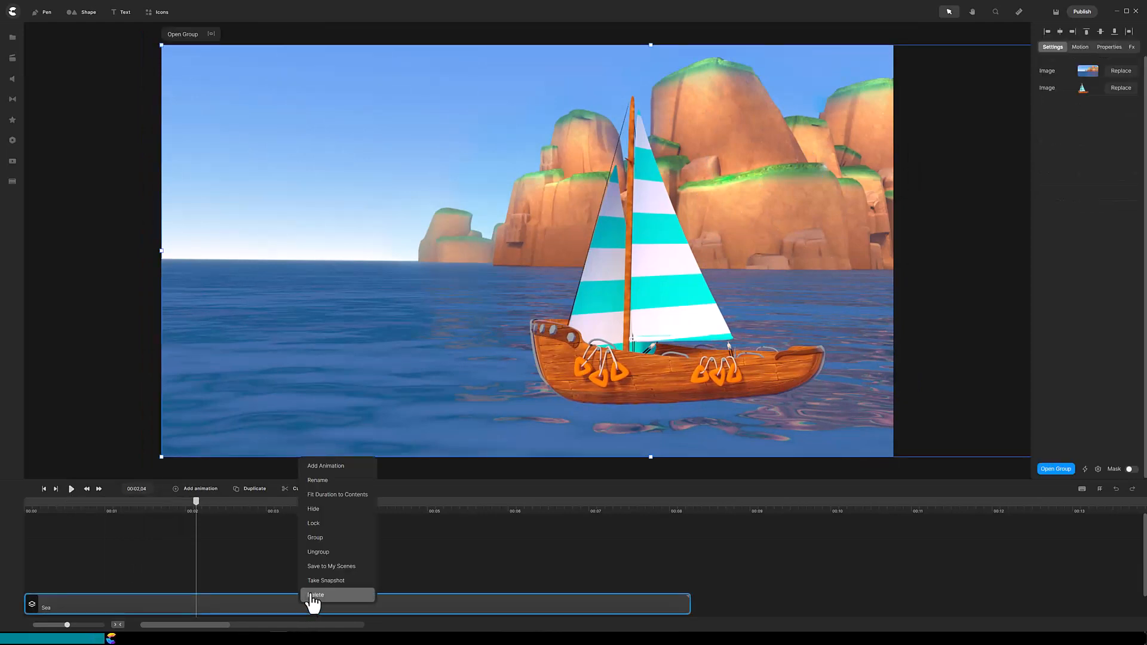
Step: Delete the Sea scene group to leave a blank canvas
click(316, 595)
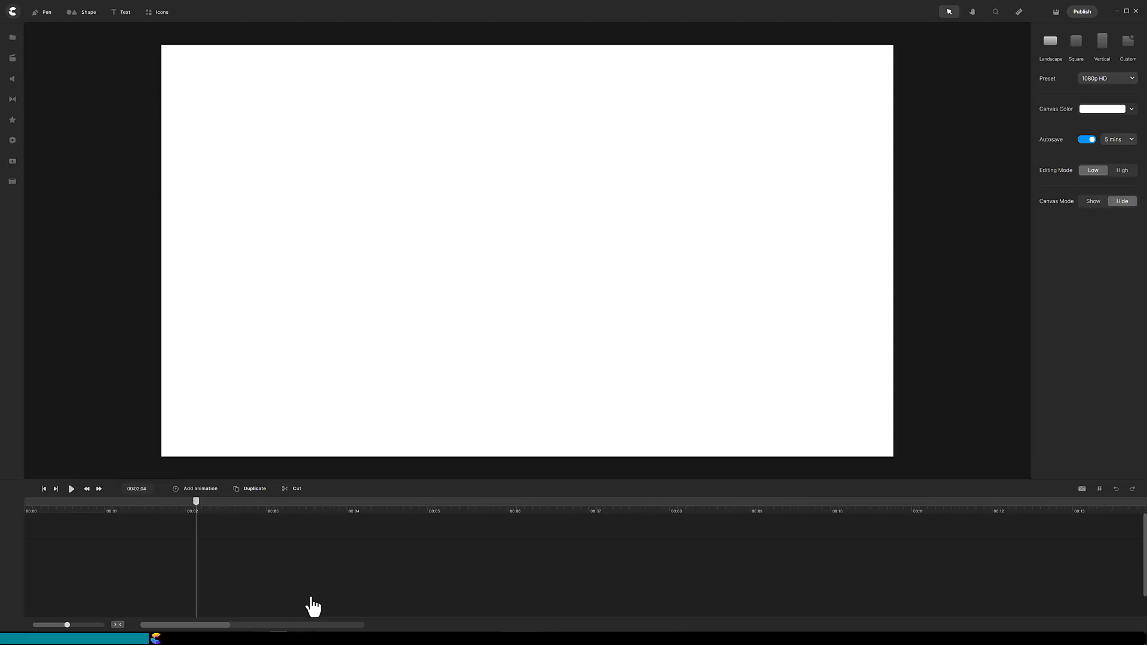
mouse_move(12, 38)
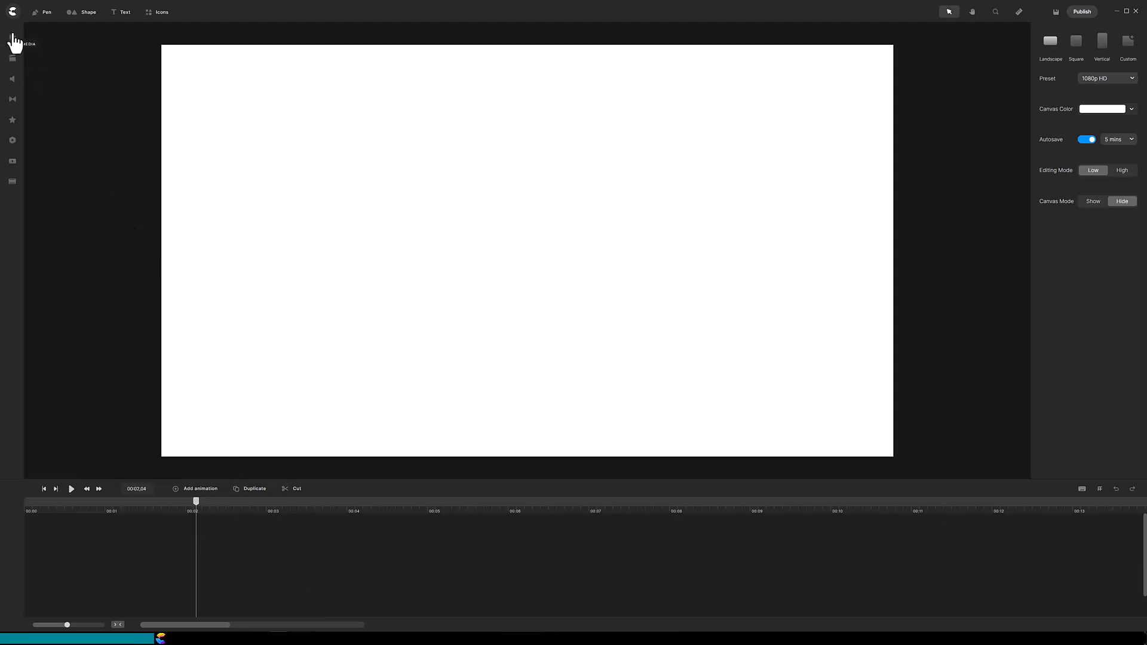
Step: Open the project's media files to bring in the sea-and-cliffs image
click(12, 58)
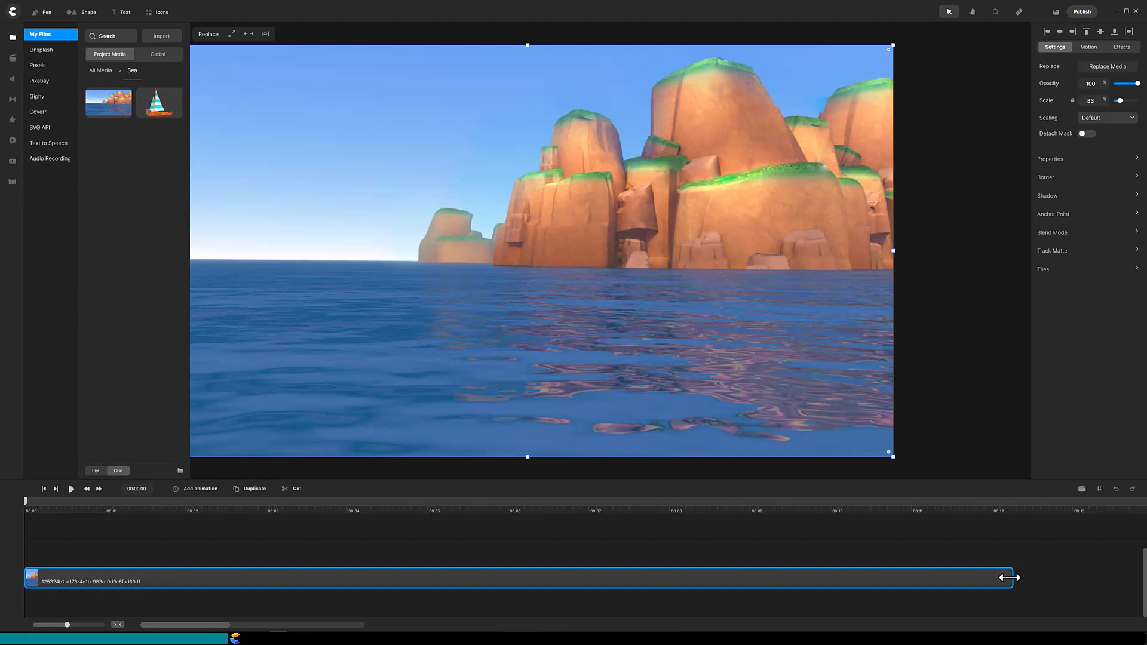
mouse_move(111, 22)
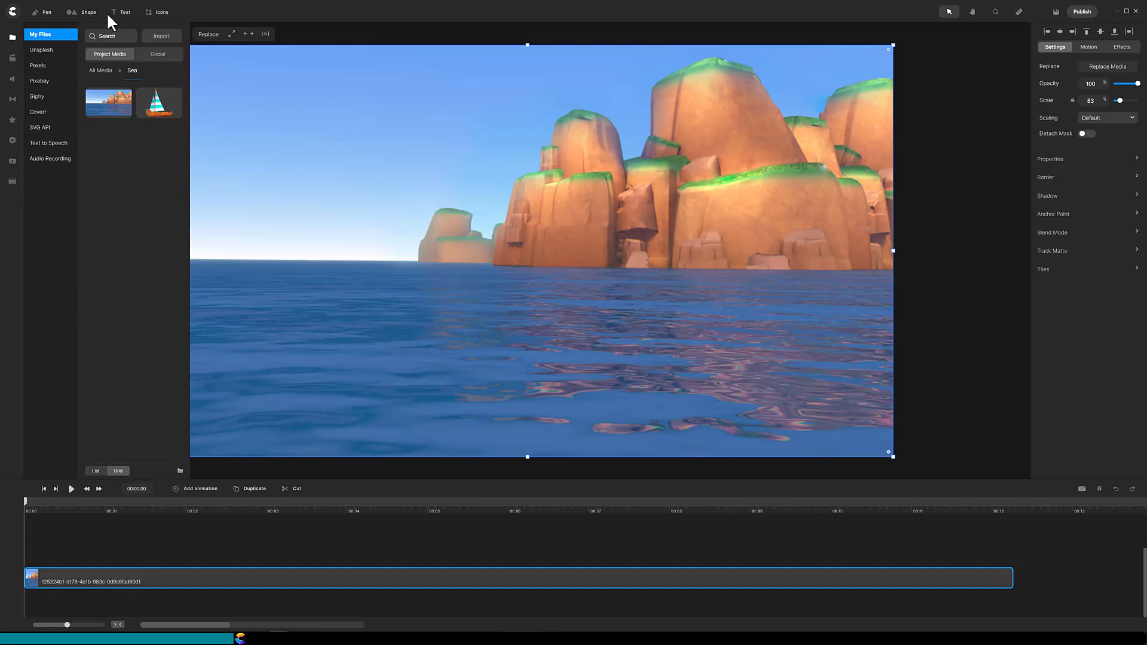
Step: Add a rectangle shape over the lower middle of the sea image
click(88, 12)
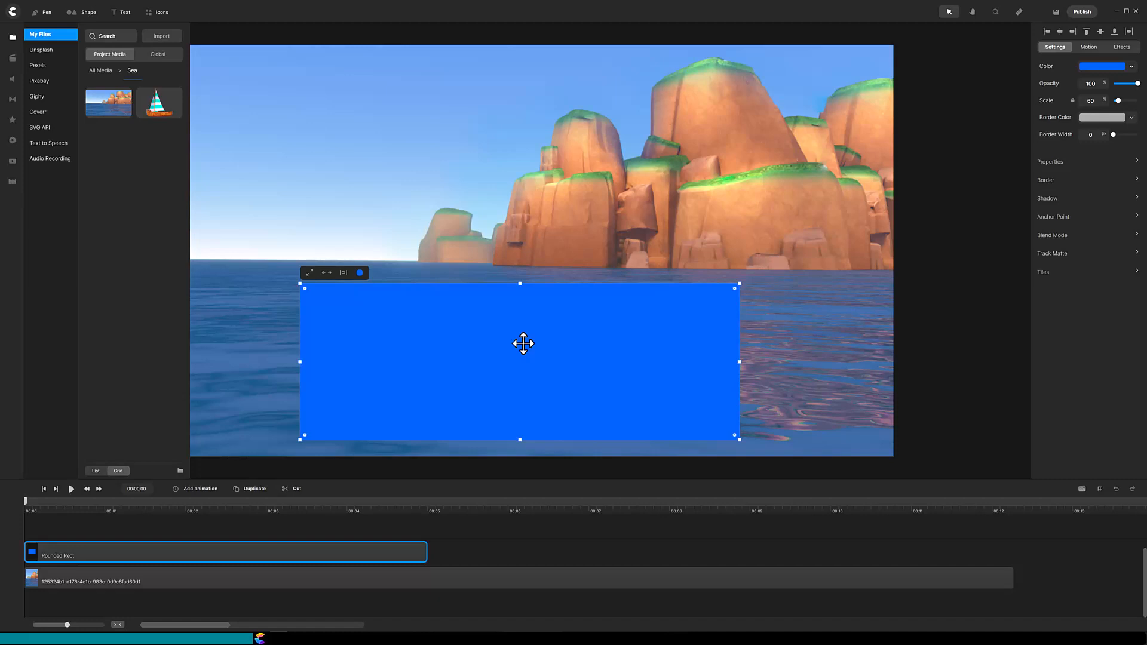
mouse_move(12, 119)
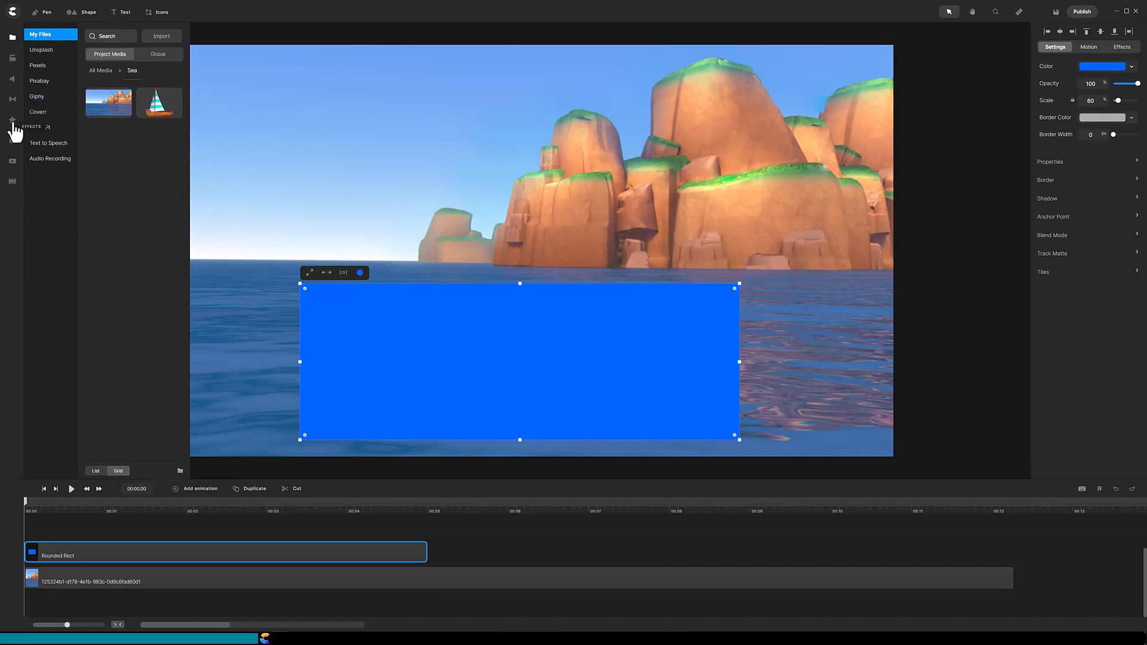
Step: Apply a Wave effect with direction 270 to the rectangle and preview it
click(12, 120)
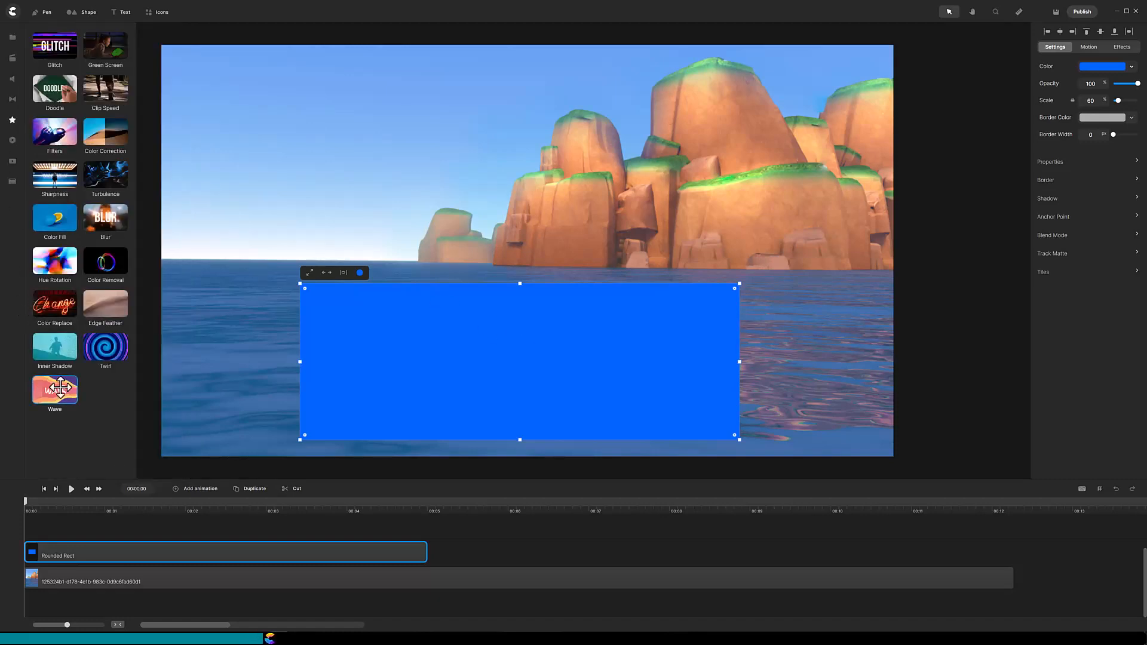
click(54, 388)
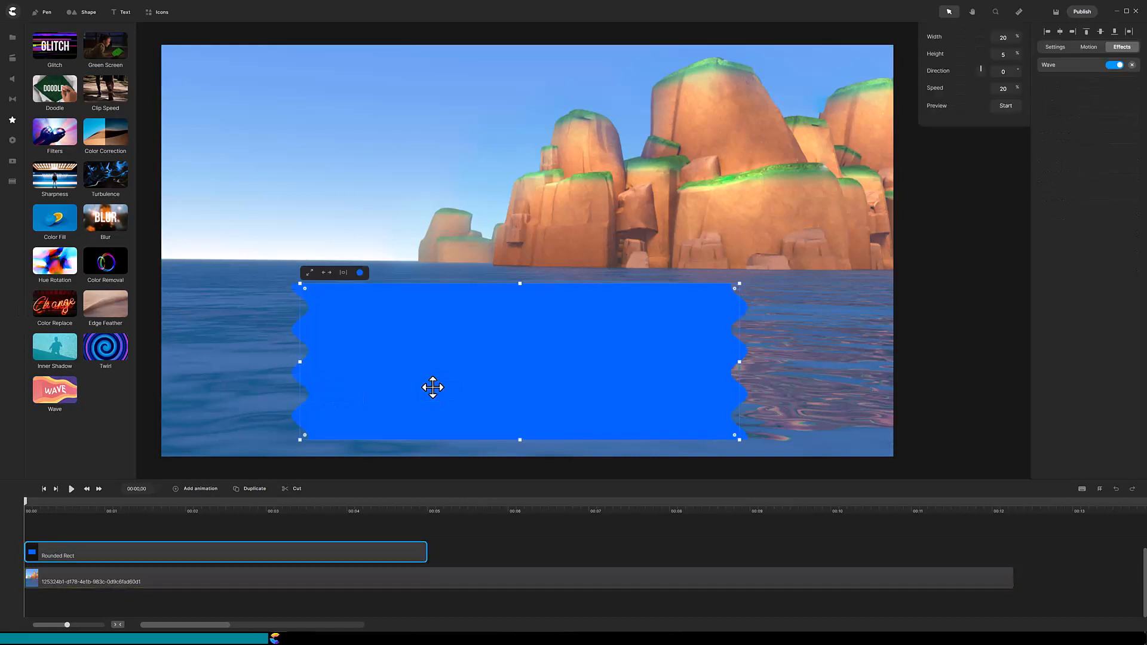
mouse_move(853, 273)
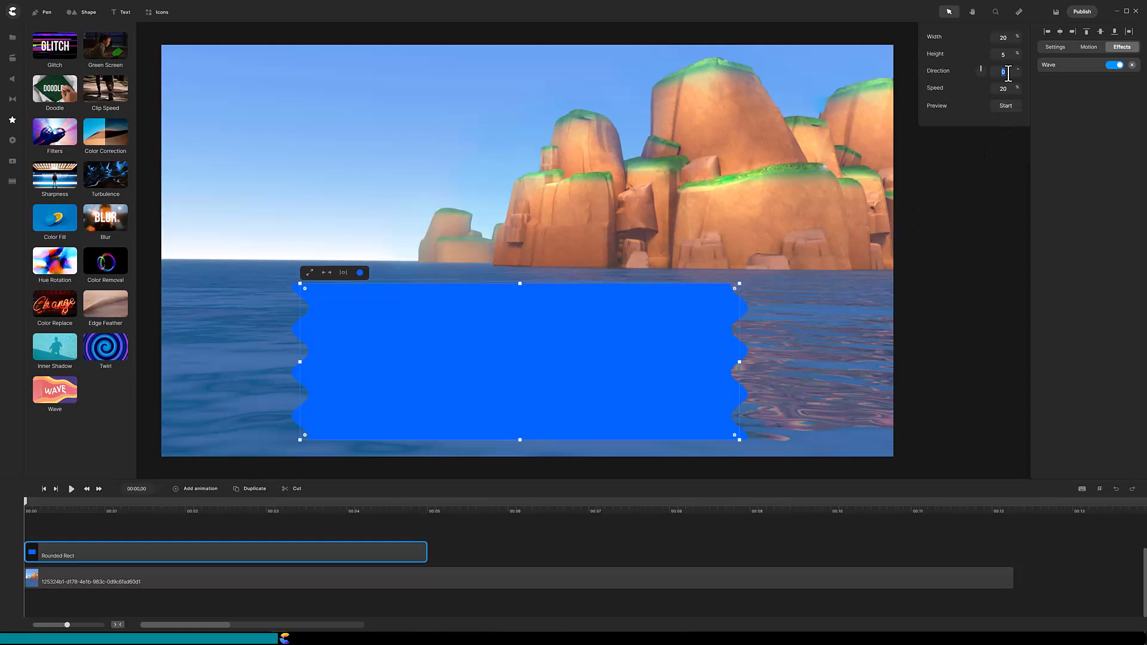
text(270)
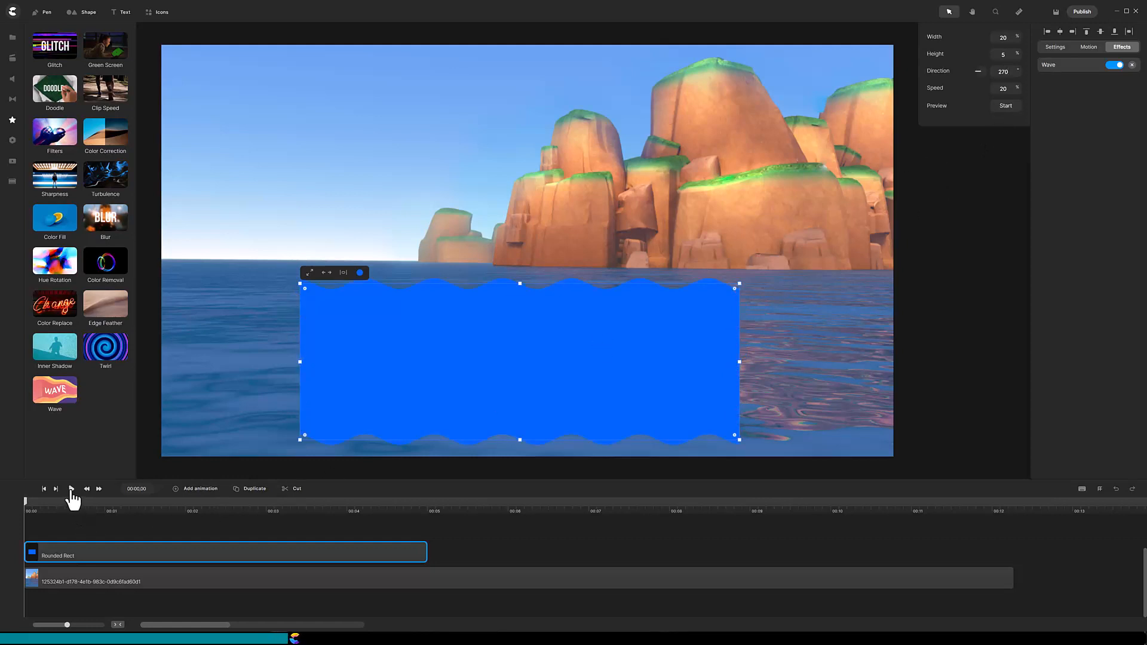
click(71, 488)
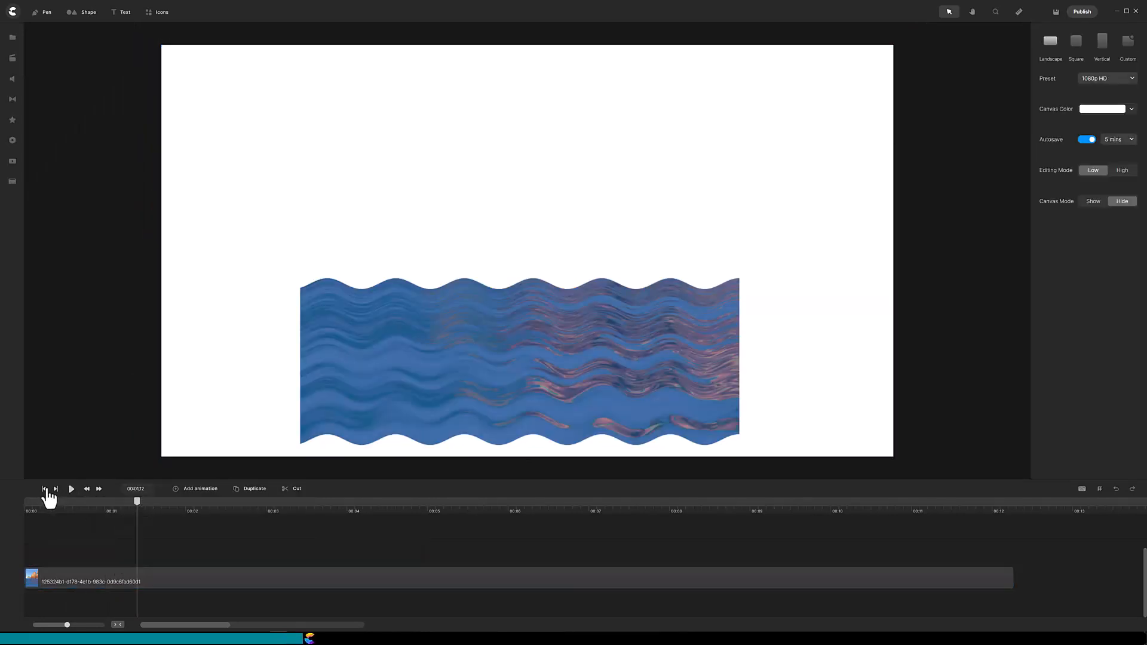
Step: Replay the masked wave preview, then undo three changes to remove the mask
click(71, 489)
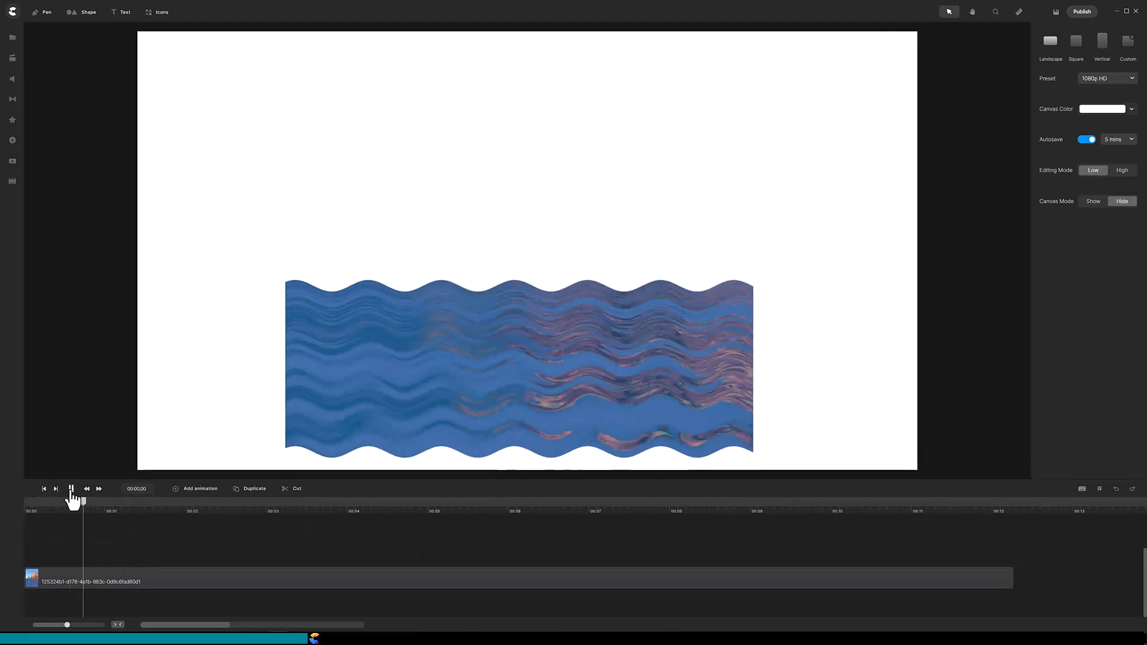
click(70, 488)
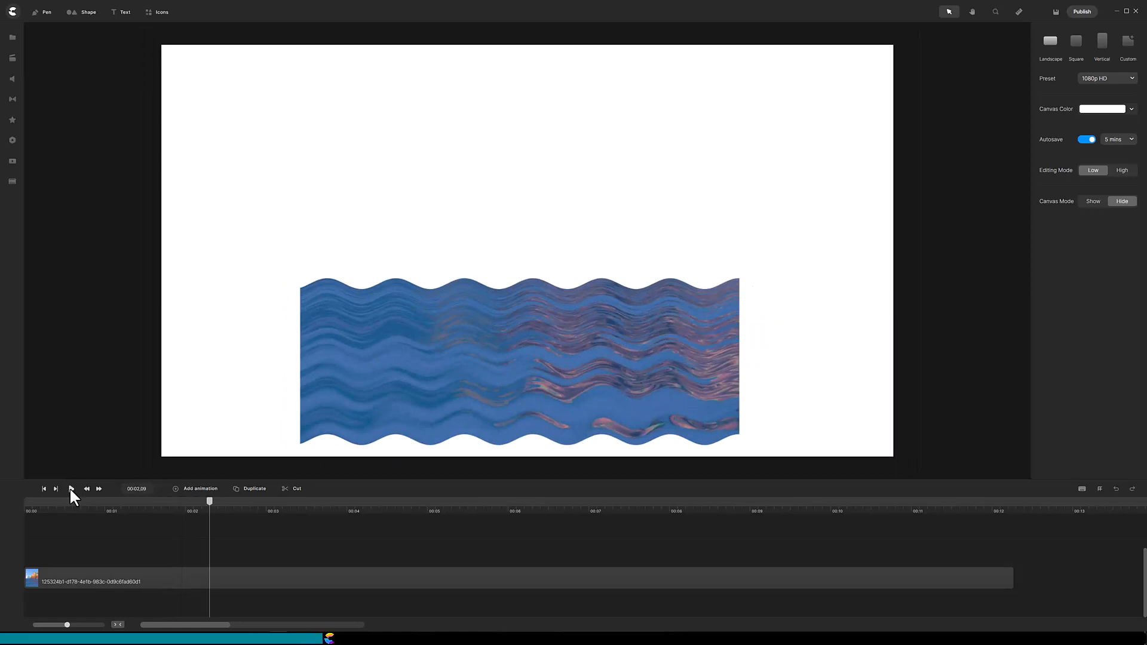
key(ctrl+z)
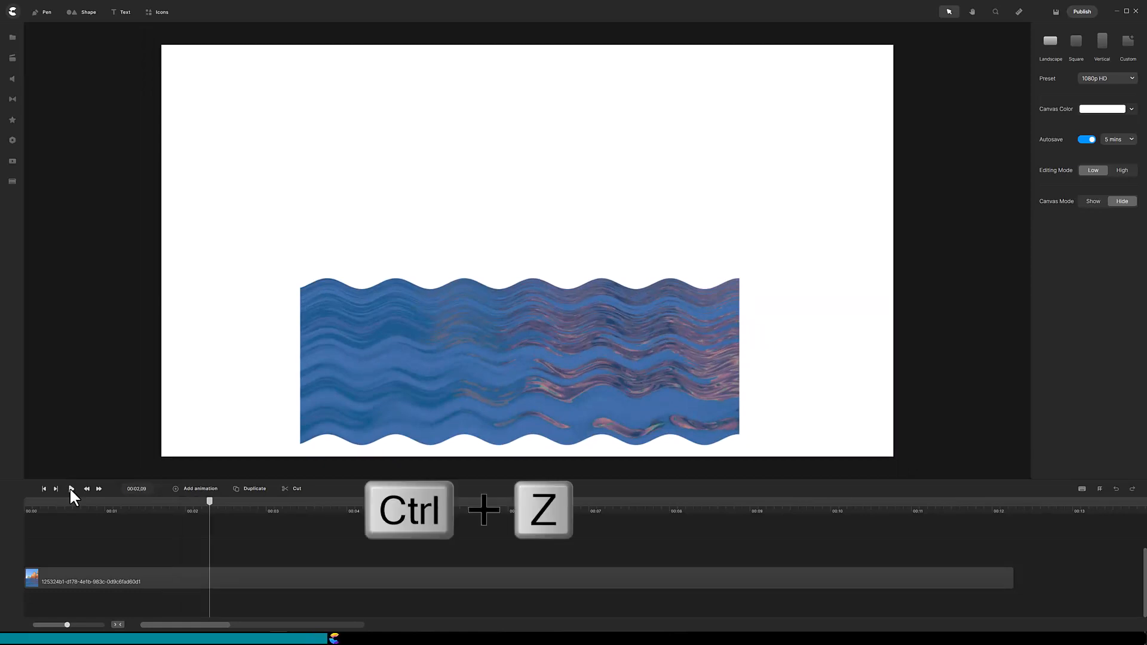
key(ctrl+z)
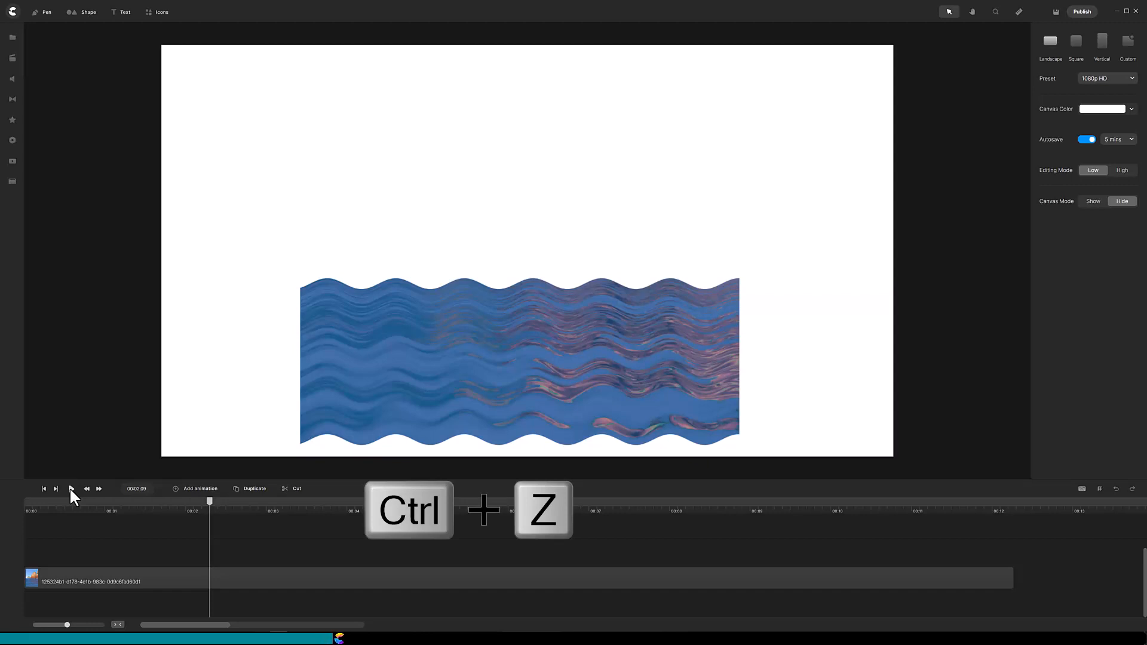
key(ctrl+z)
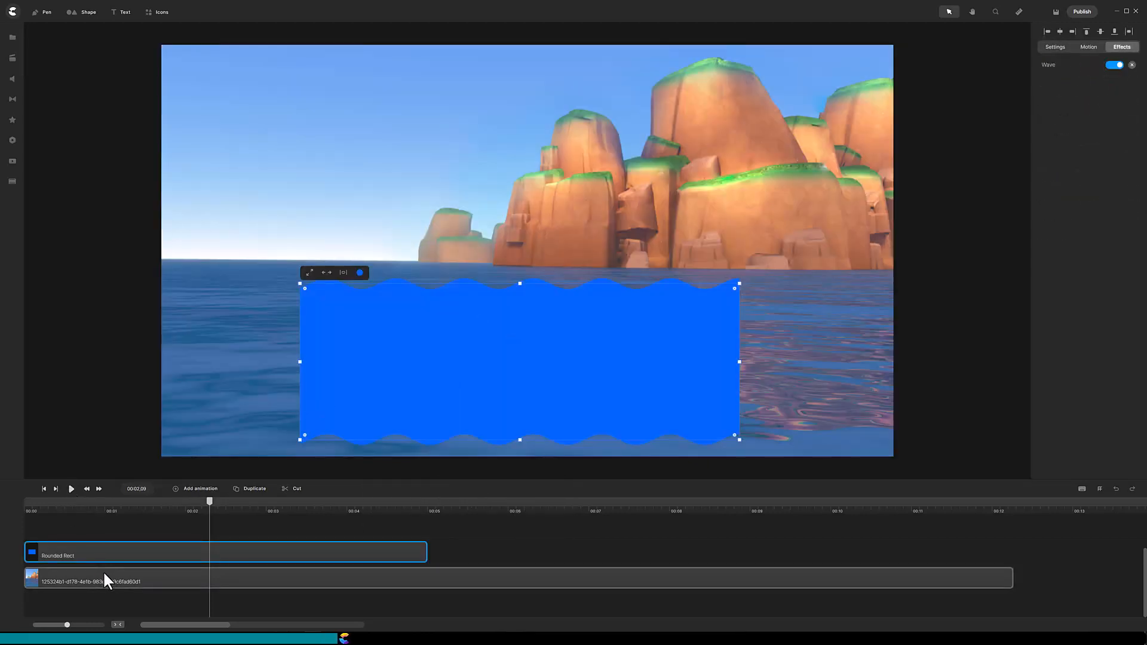
click(512, 578)
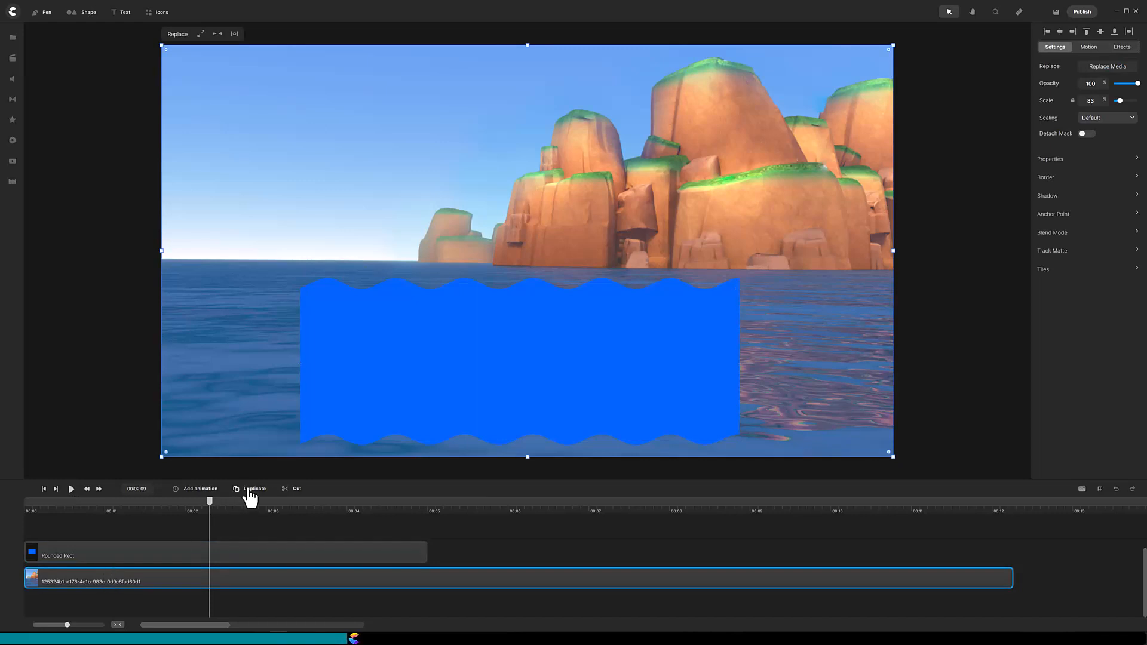
click(254, 488)
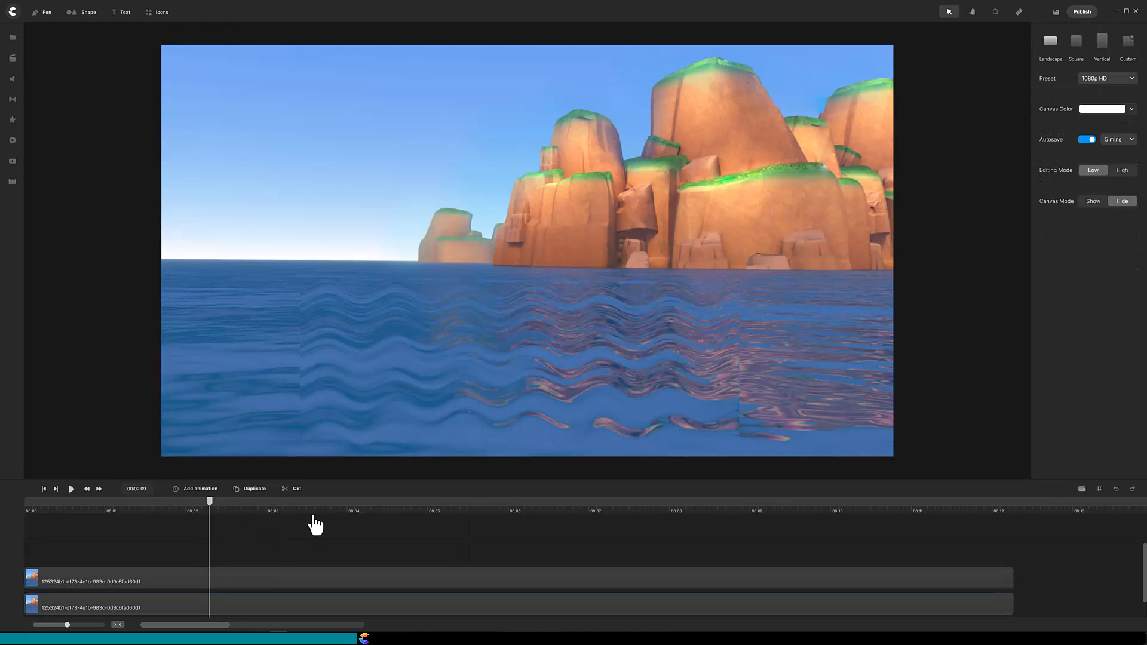
mouse_move(756, 492)
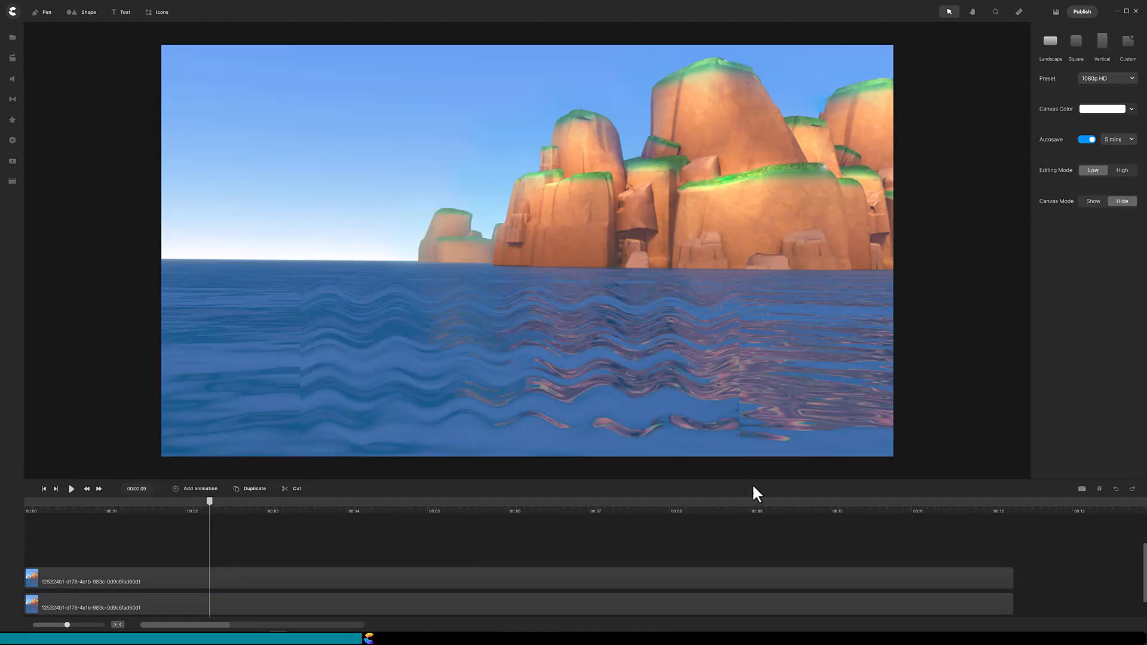
mouse_move(743, 455)
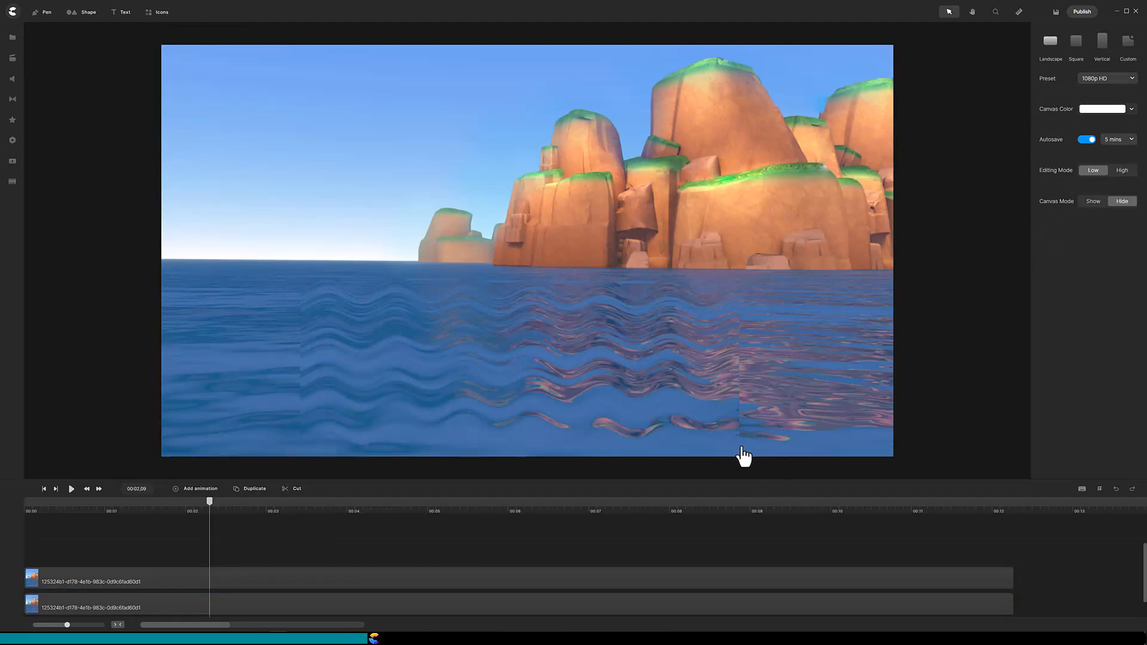
mouse_move(421, 129)
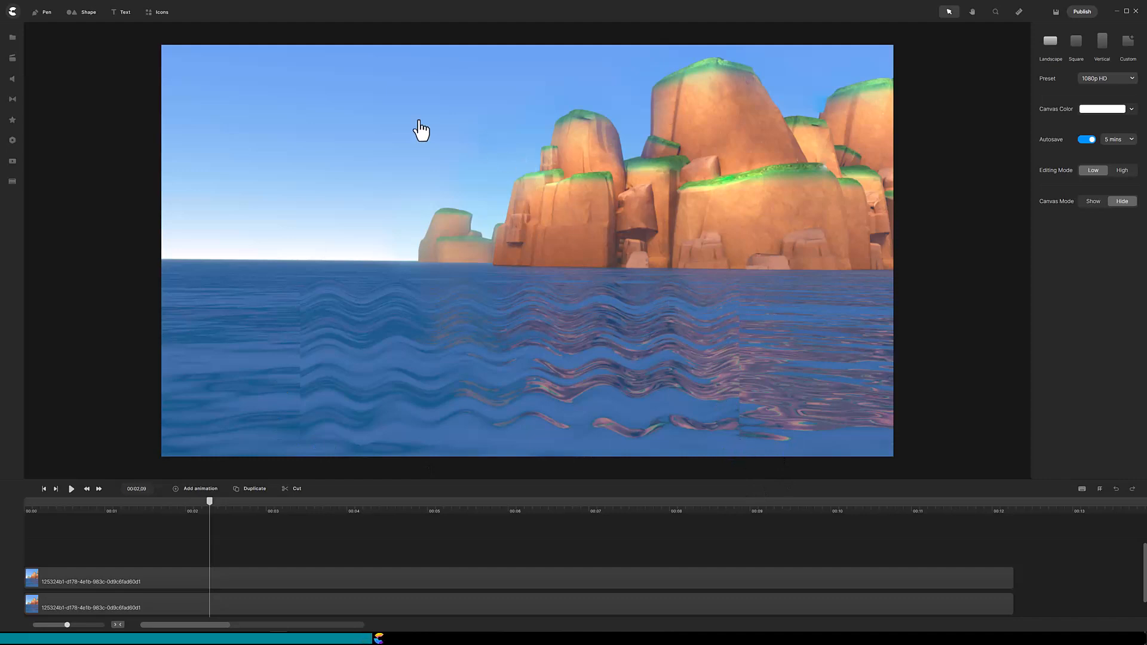
Step: Open the project Sea media folder to add the sailboat image
click(12, 37)
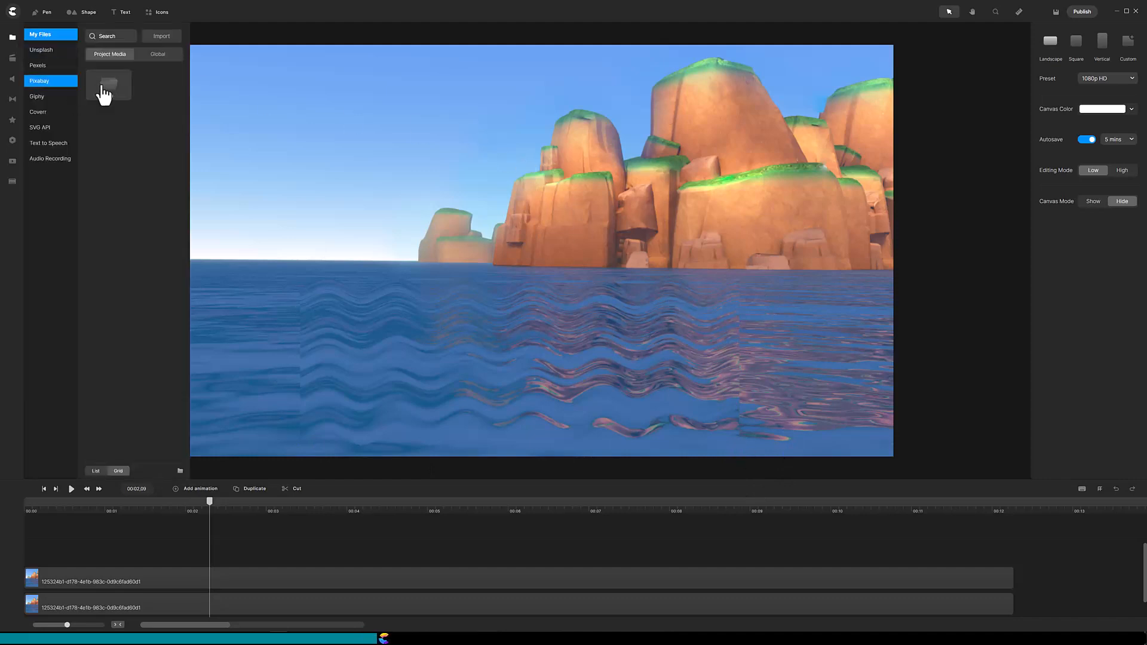
click(108, 84)
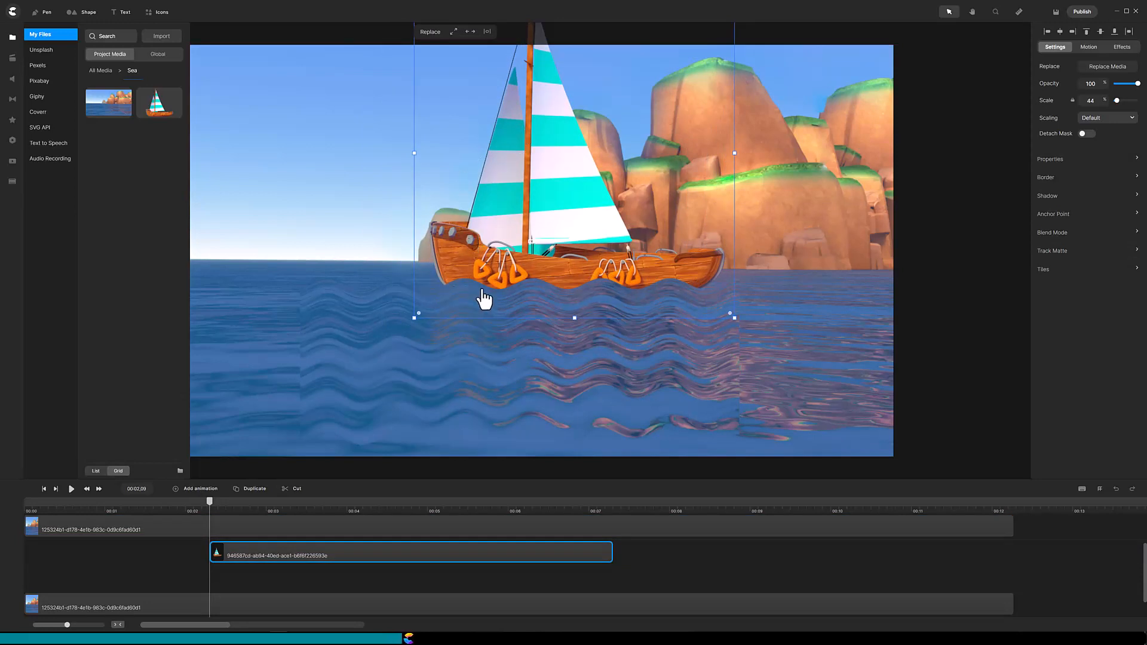
mouse_move(639, 305)
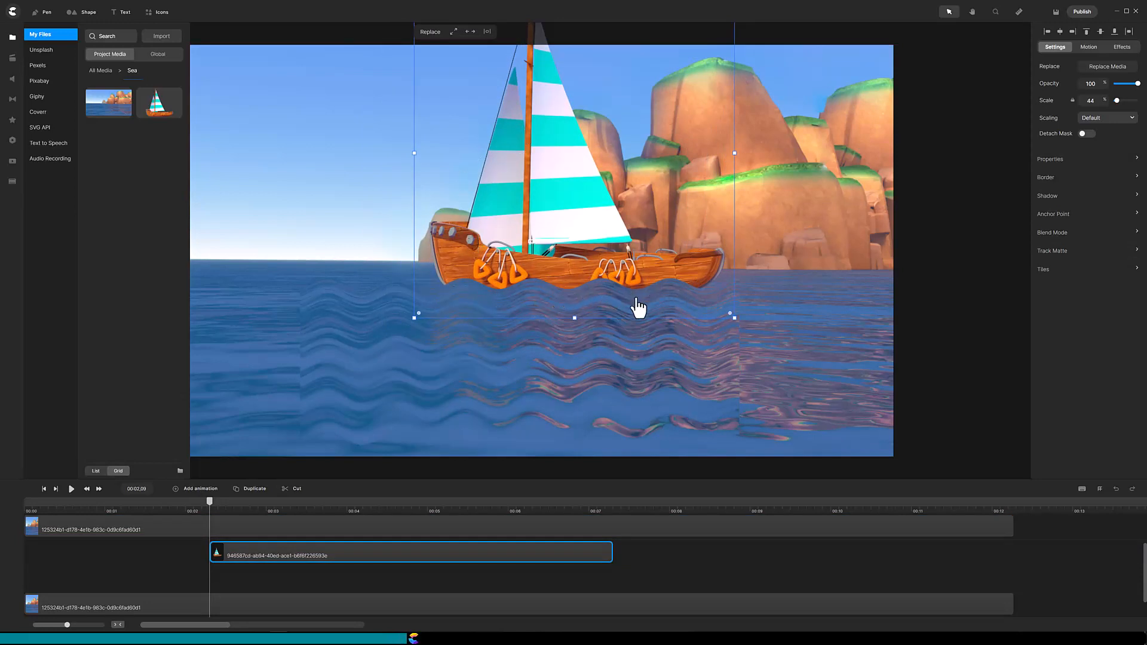
mouse_move(33, 117)
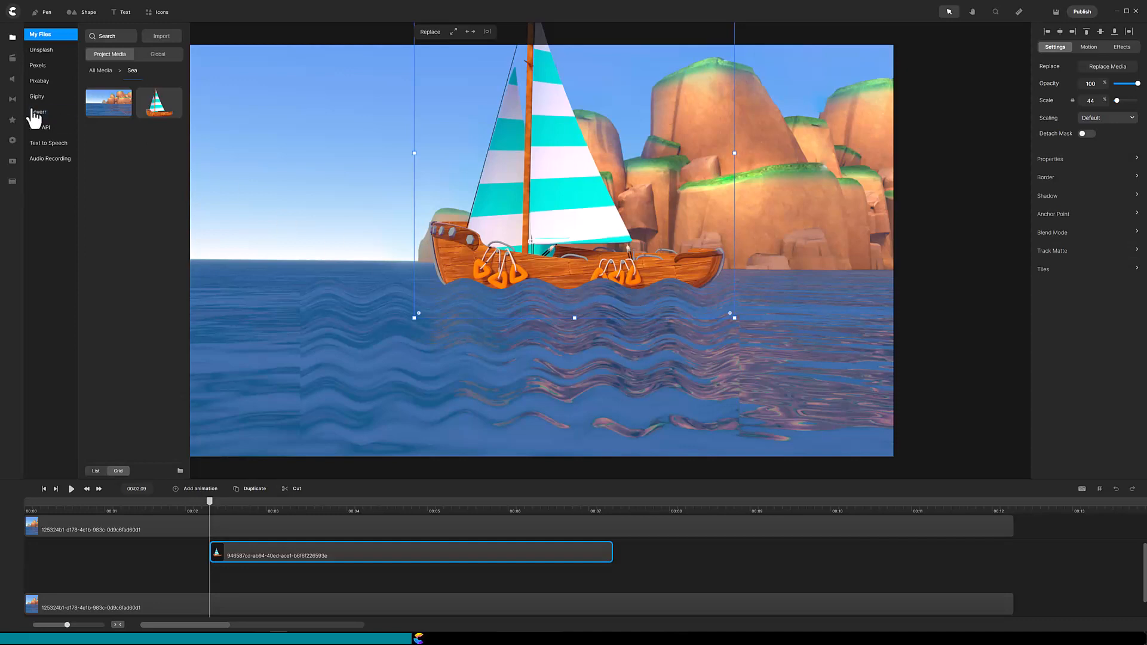
Step: Add Feather at strength 20 to the wave layer and toggle it to compare
click(12, 119)
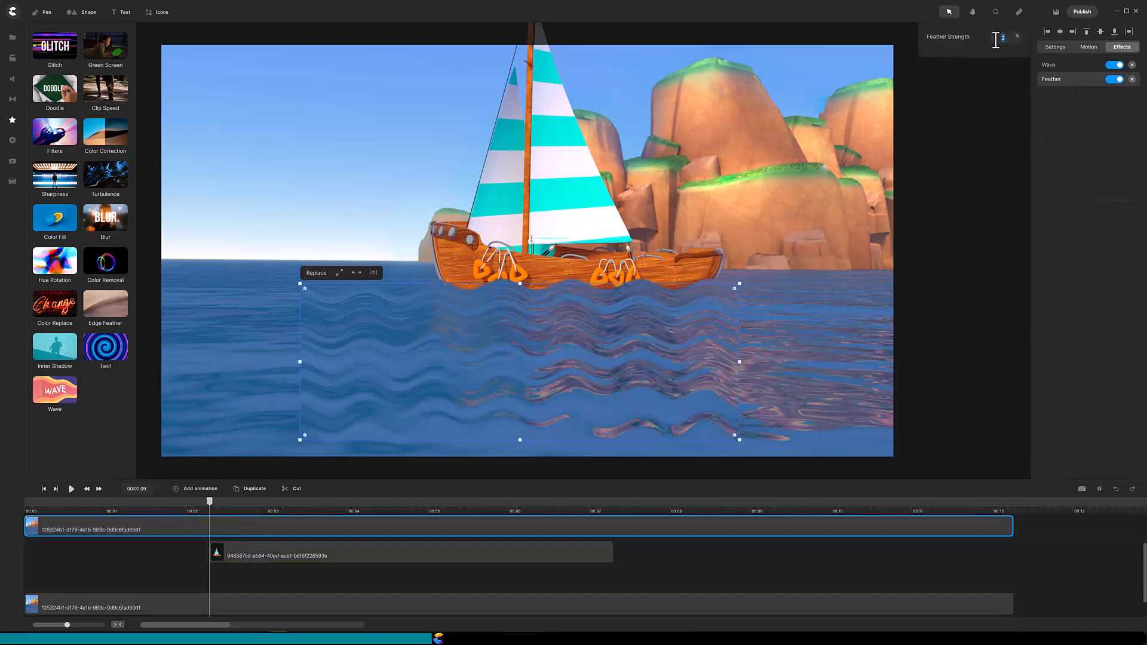
text(20)
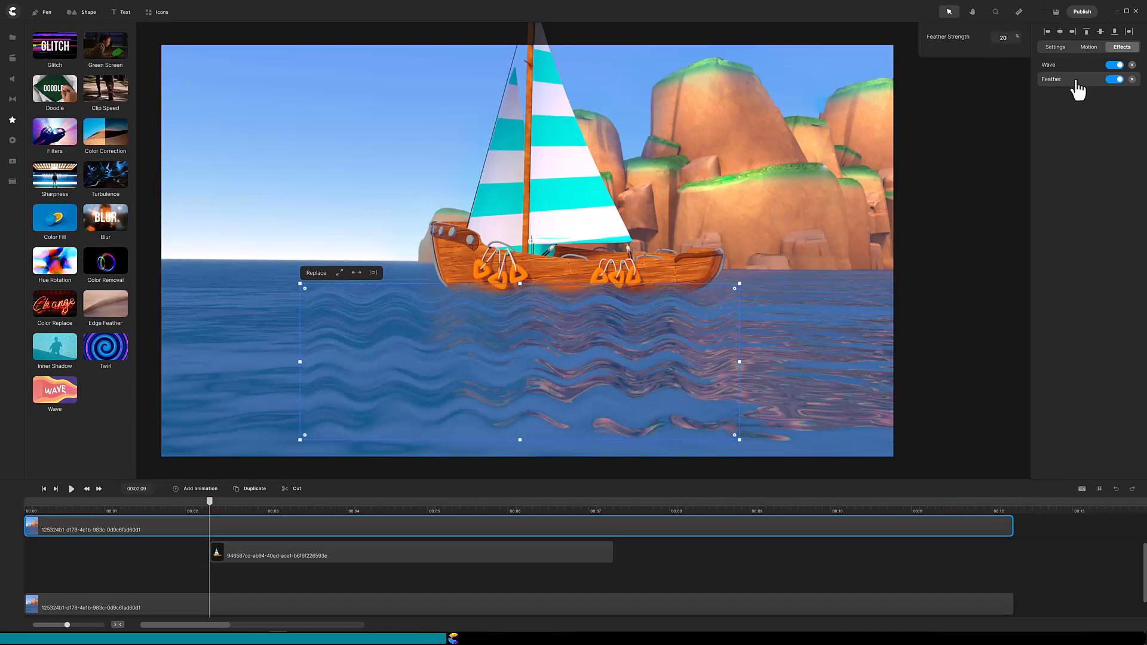
click(1114, 79)
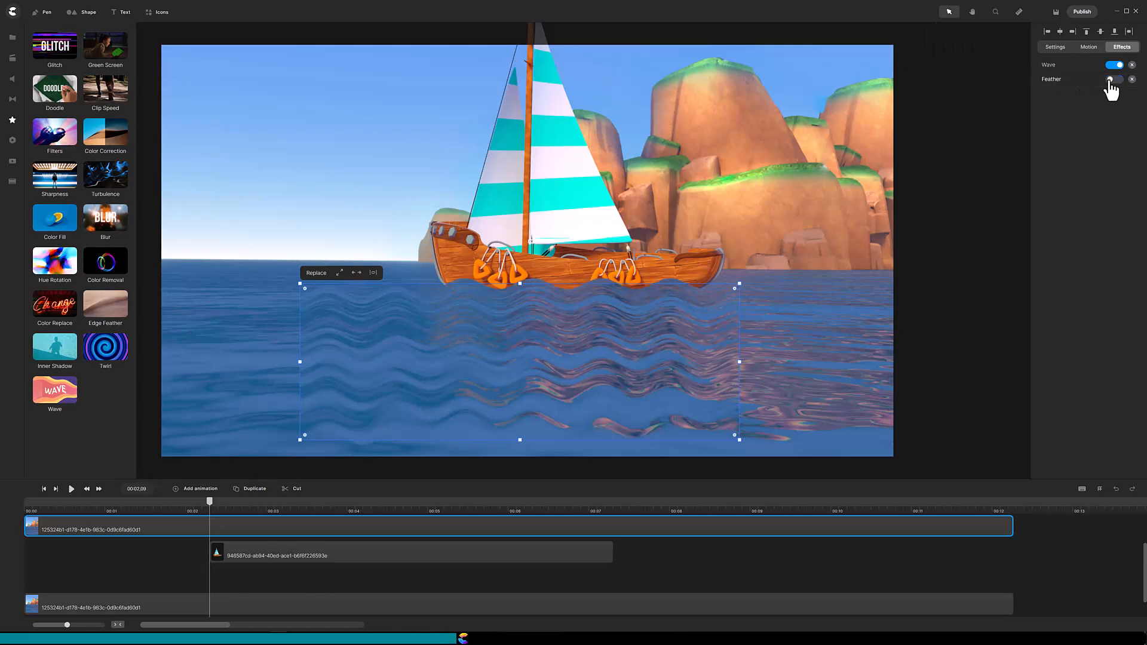
click(1114, 79)
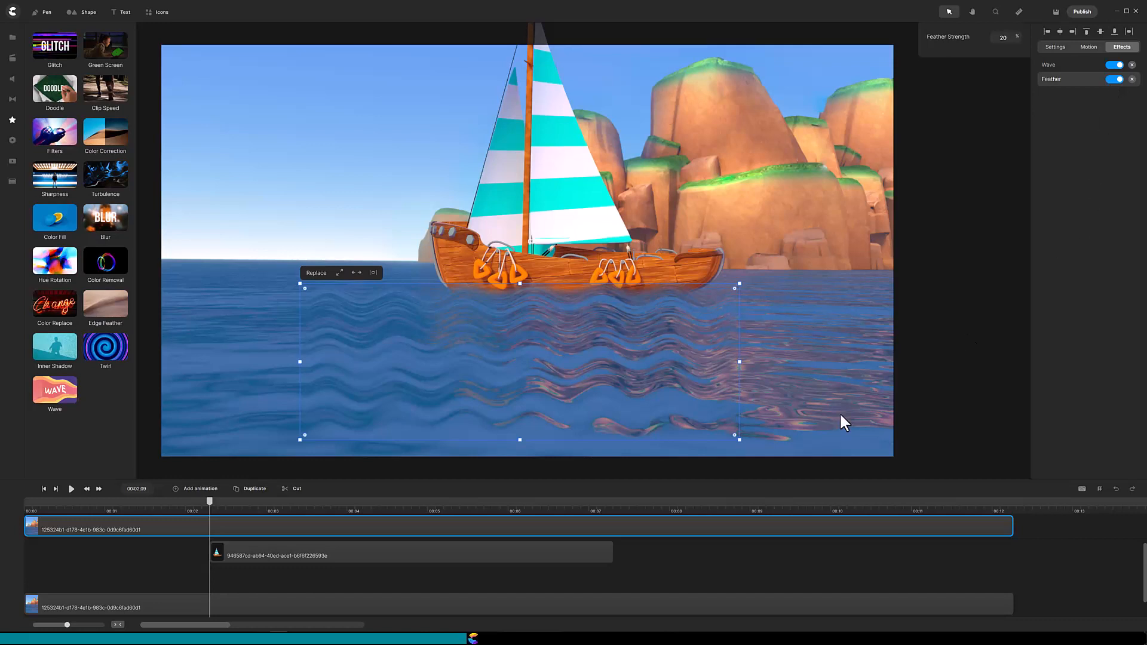
mouse_move(618, 540)
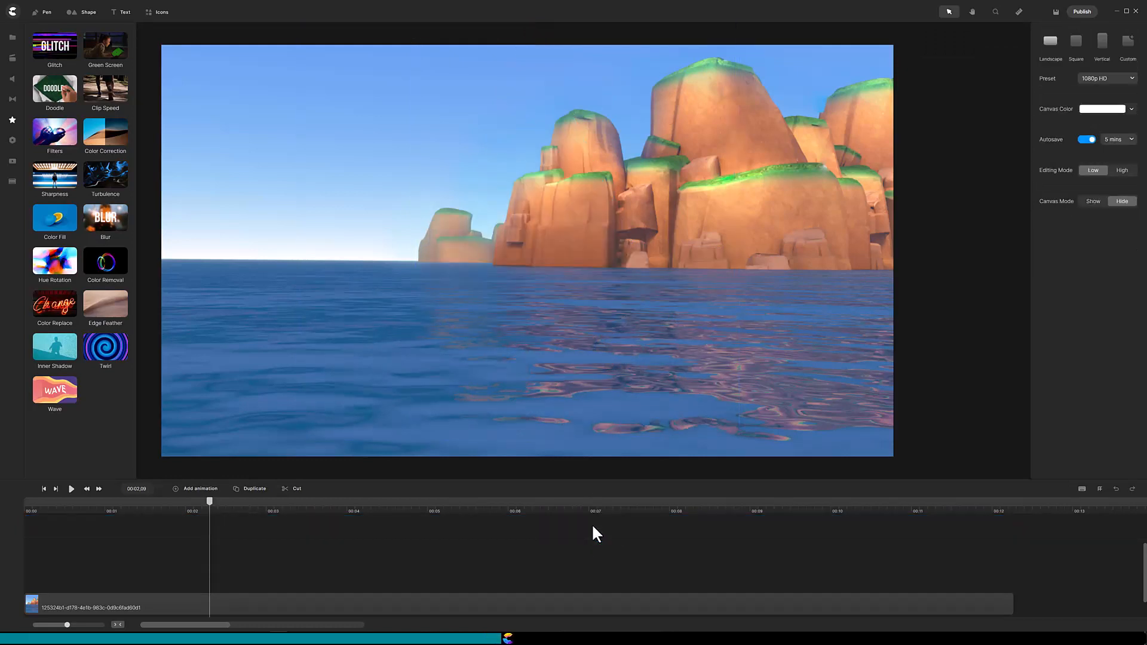
mouse_move(58, 505)
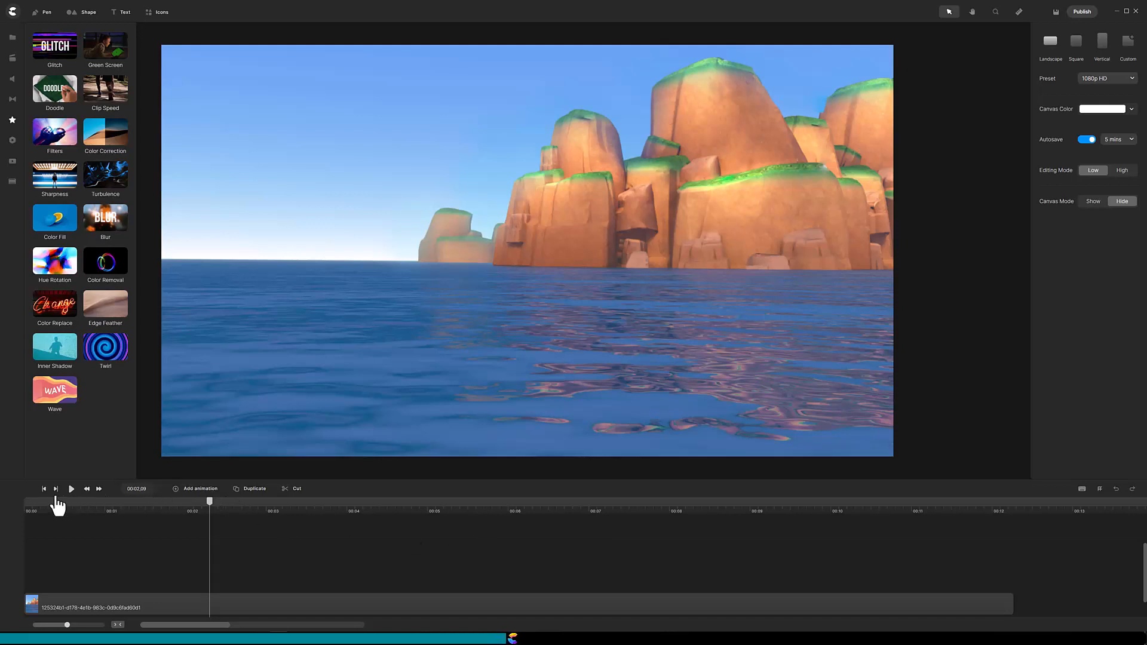
Step: Rewind the timeline to the start and begin adding a new rectangle shape
click(43, 489)
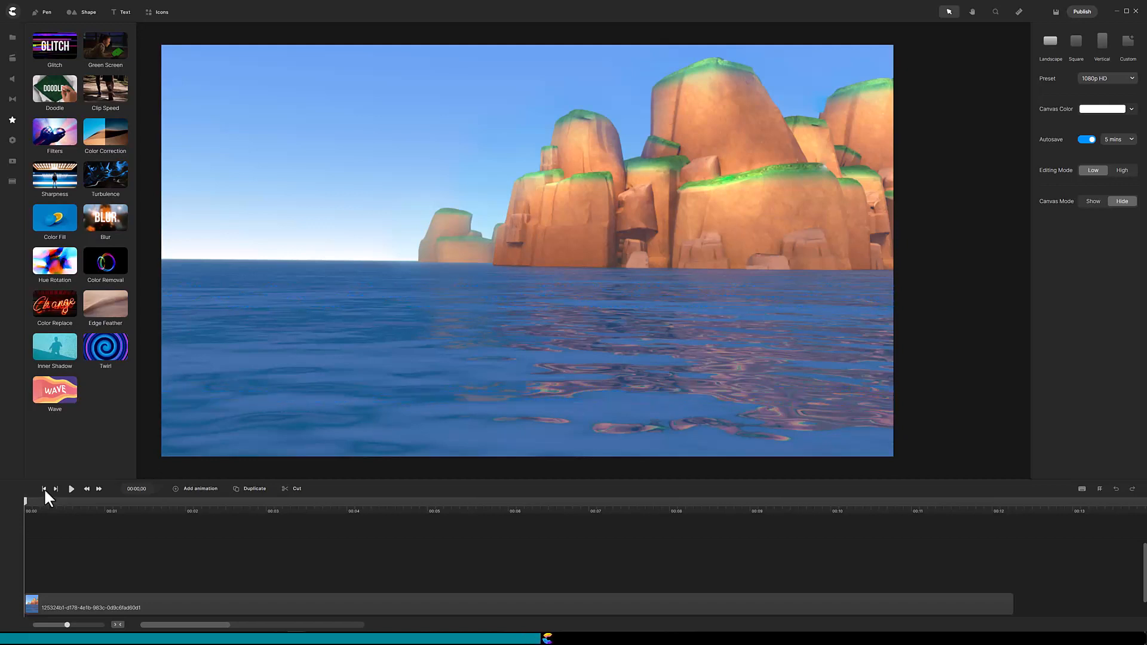
click(87, 12)
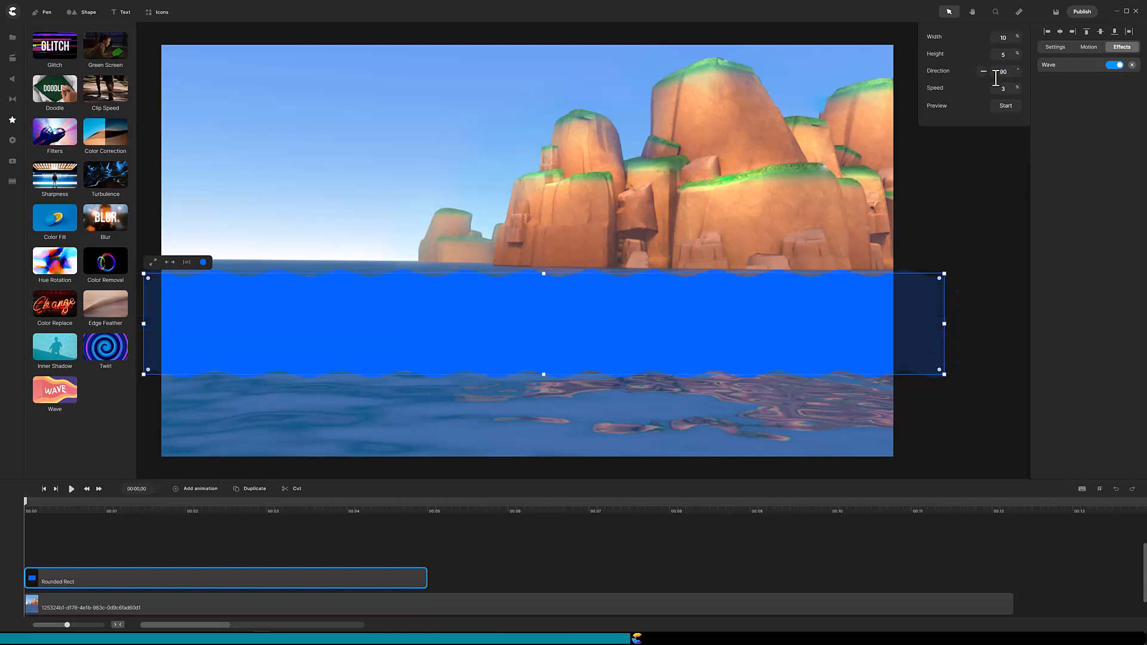
Step: Adjust the Wave direction to 90 and test the ripples with start/stop previews
click(1004, 105)
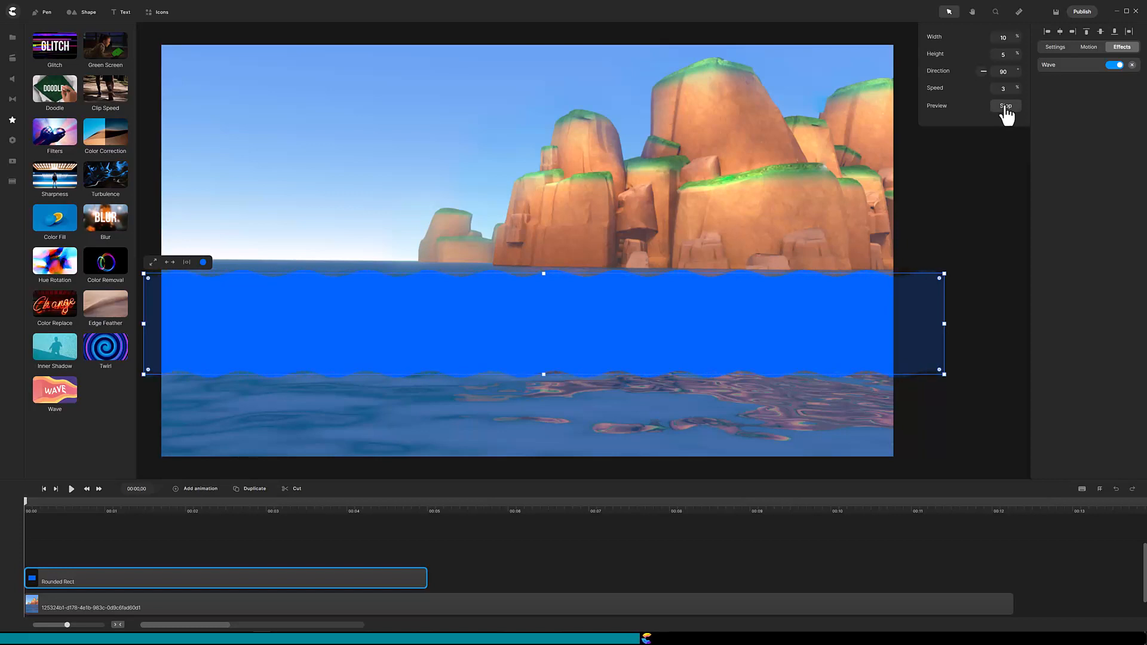
click(1004, 105)
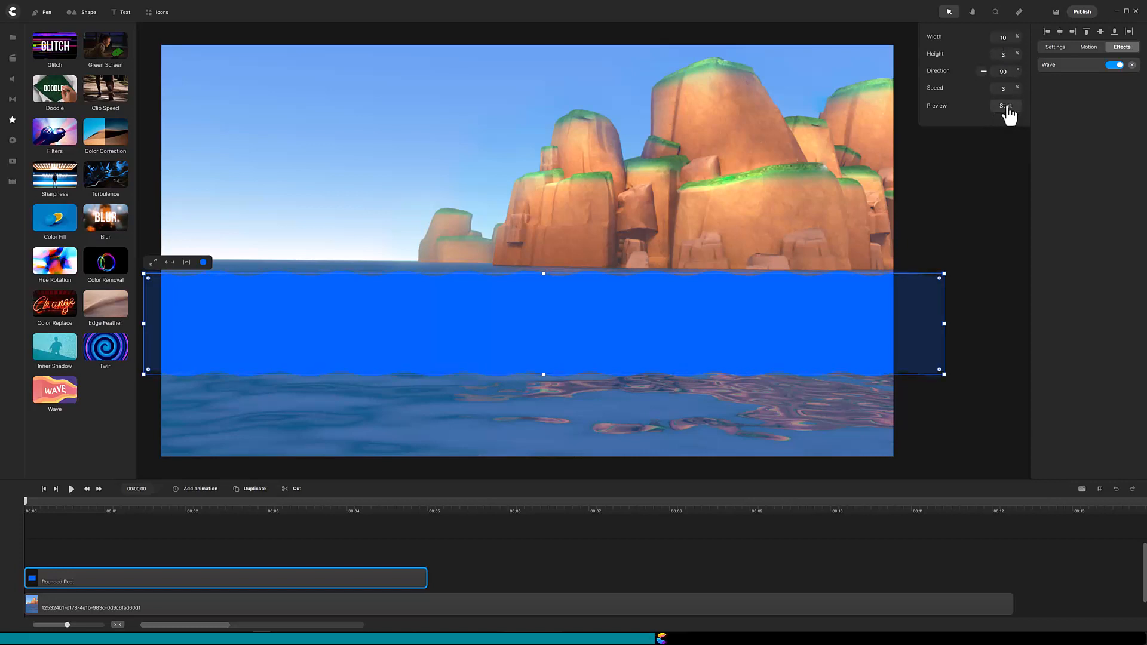
click(1005, 105)
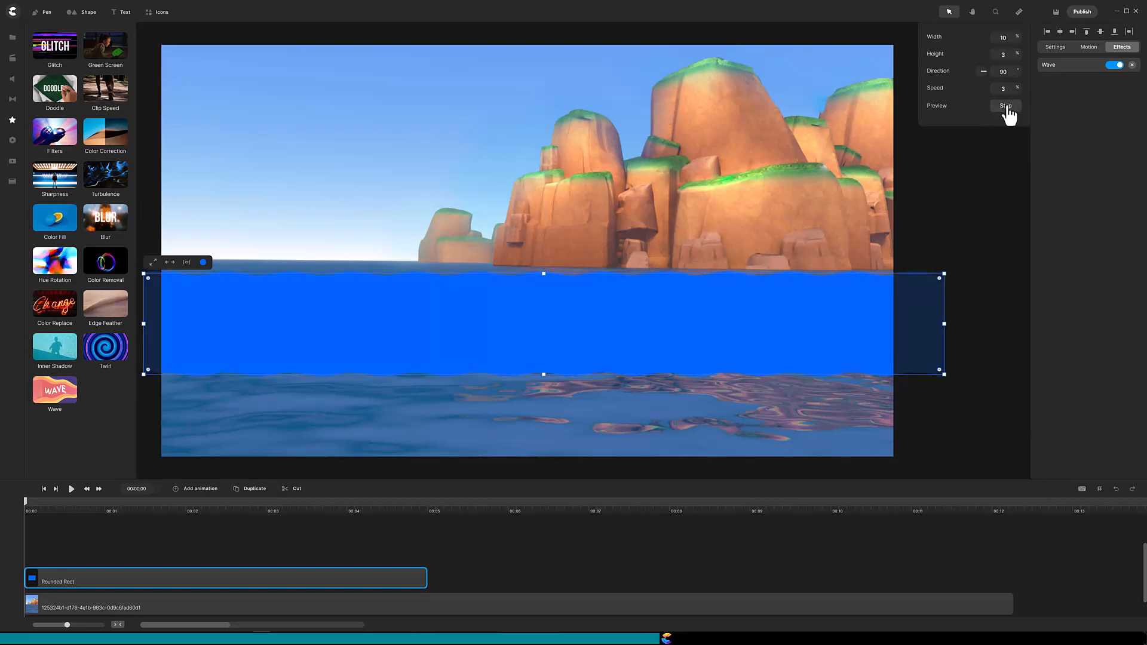
click(1005, 105)
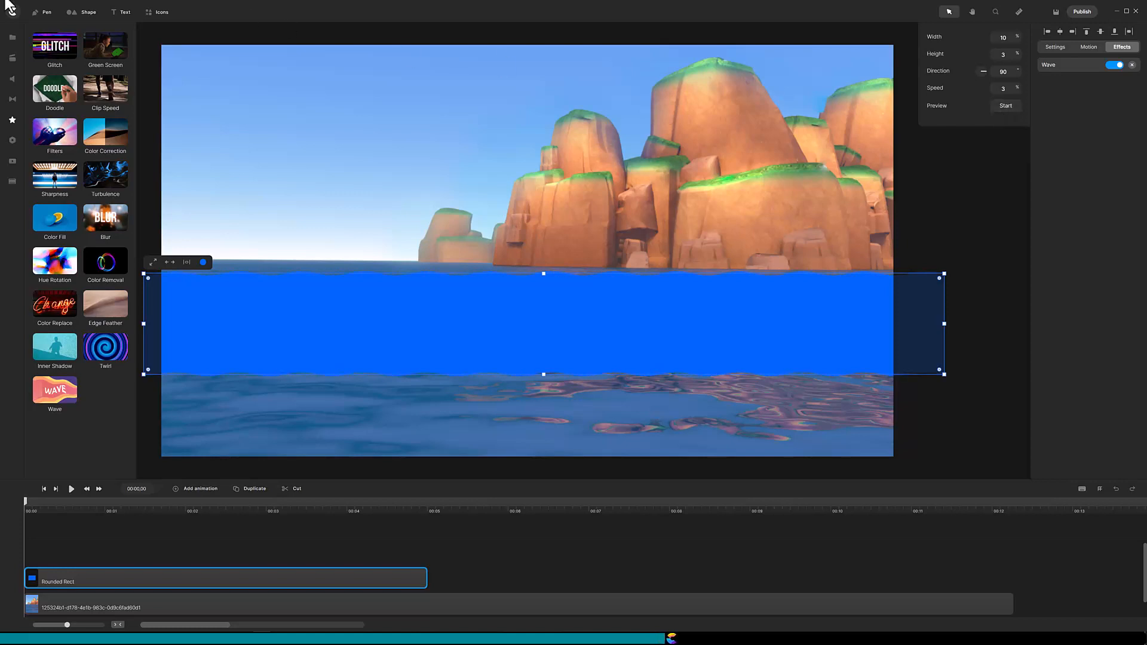
click(88, 12)
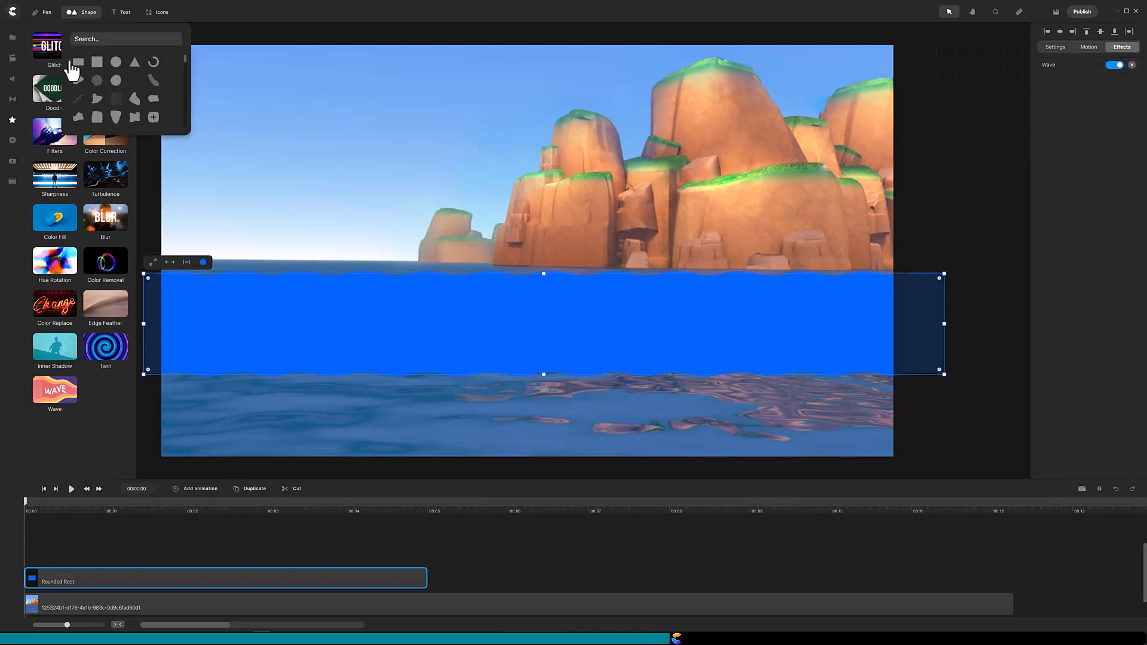
Step: Add another rounded rectangle and adjust its colour
click(95, 62)
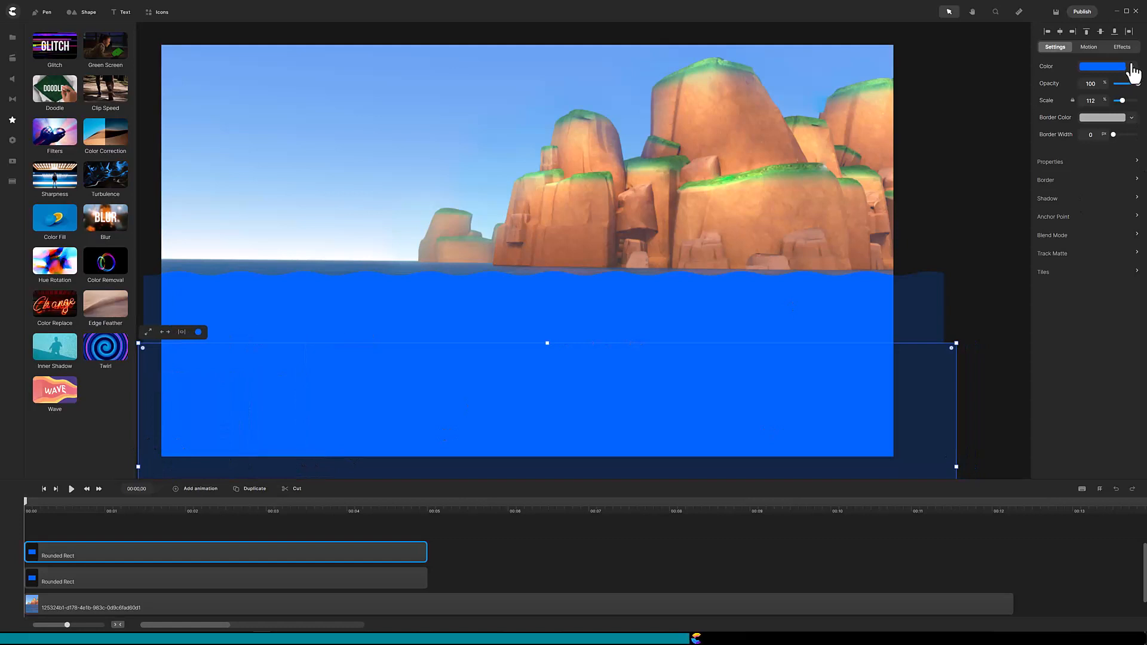
click(1107, 65)
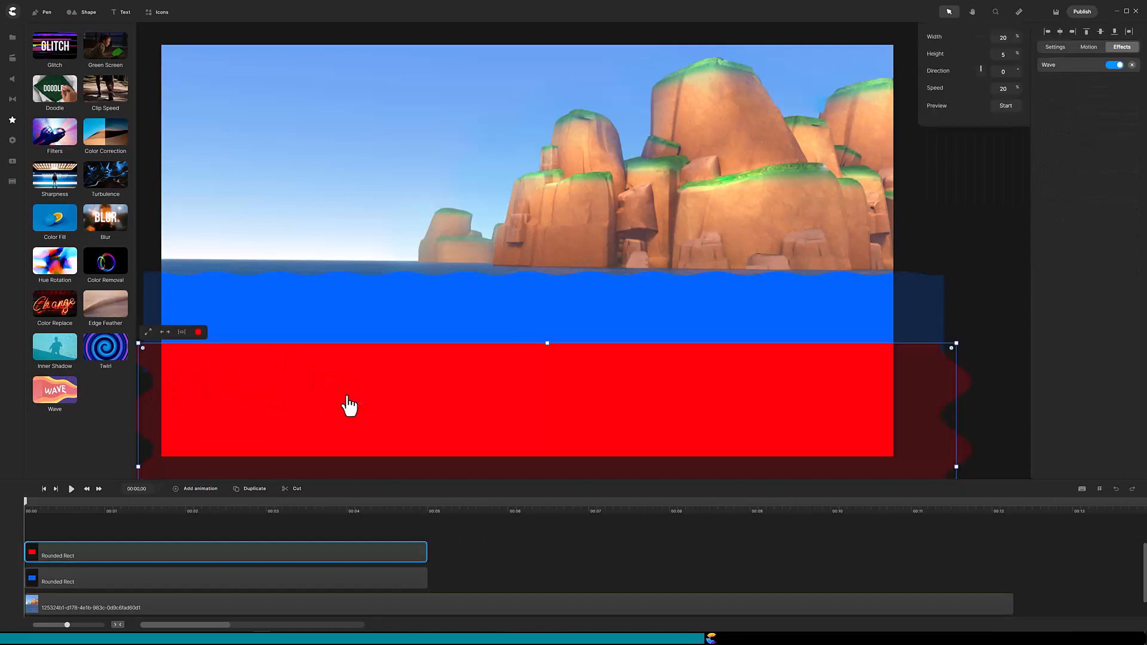
triple_click(1003, 36)
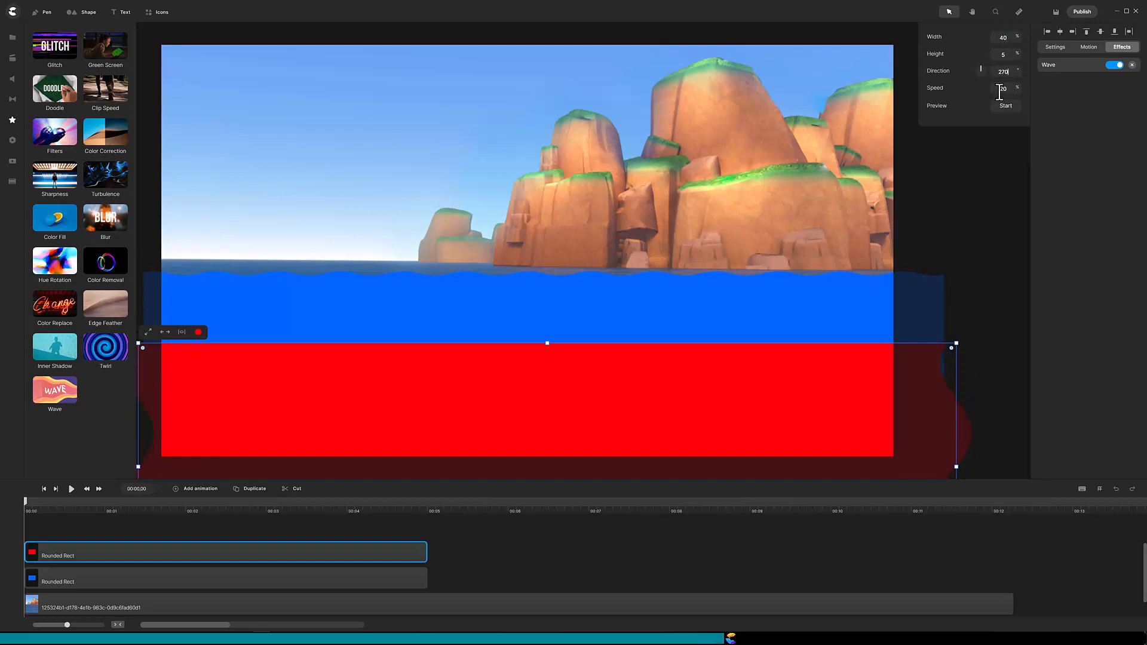
Step: Set the wave to direction 270, height 3 and speed 5, previewing the motion
click(1005, 105)
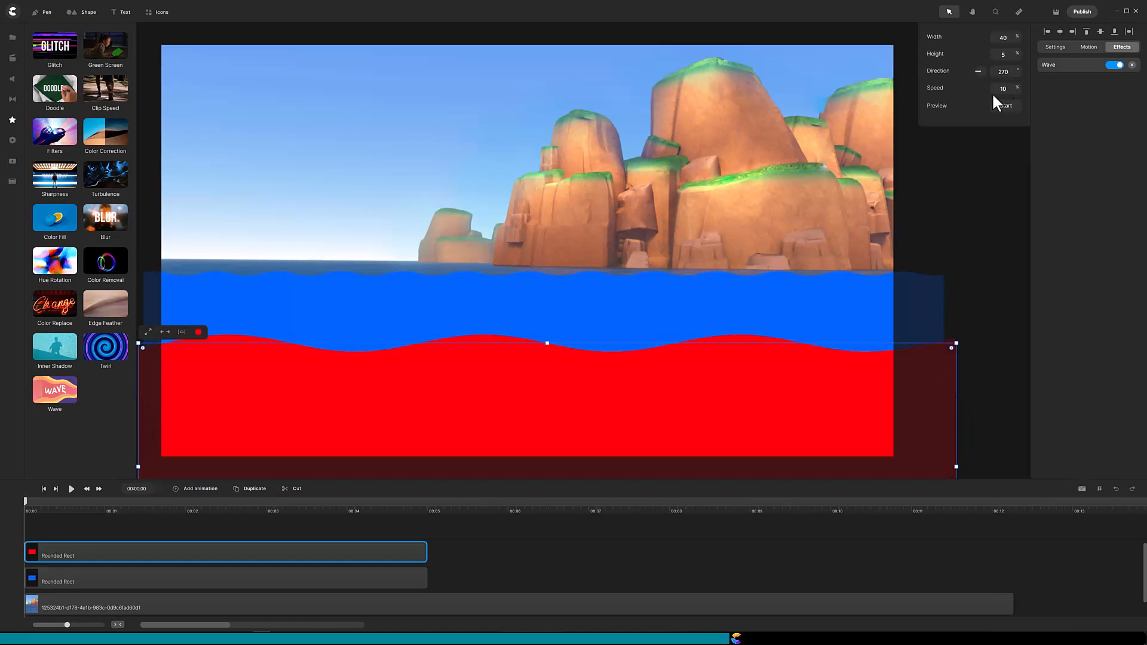
click(1004, 106)
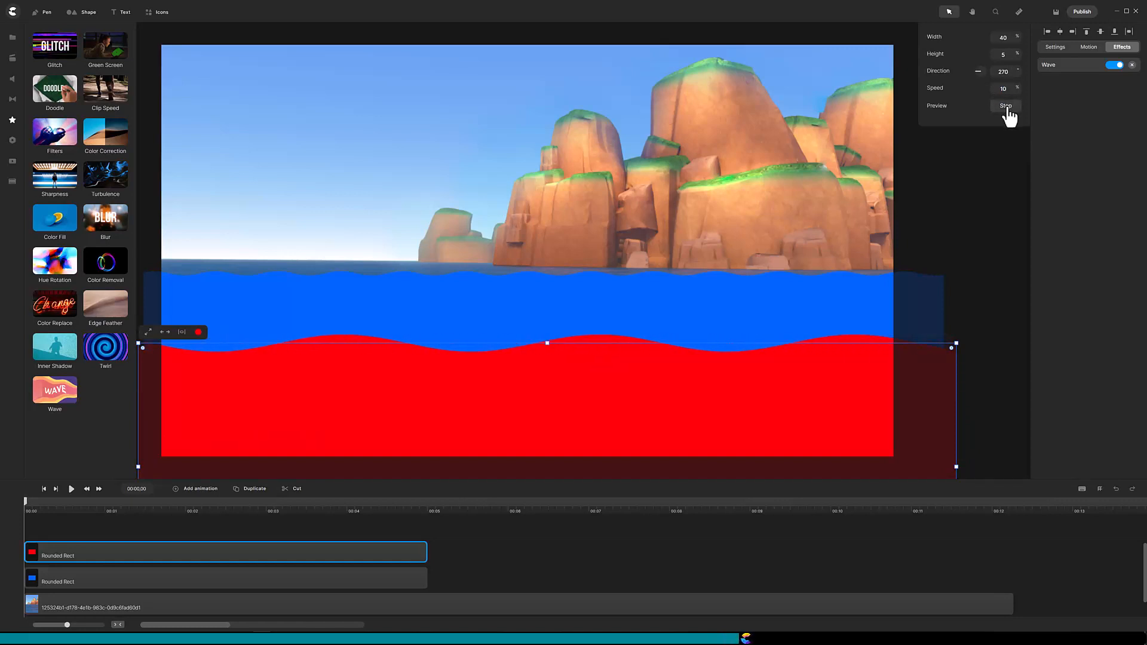
click(1005, 106)
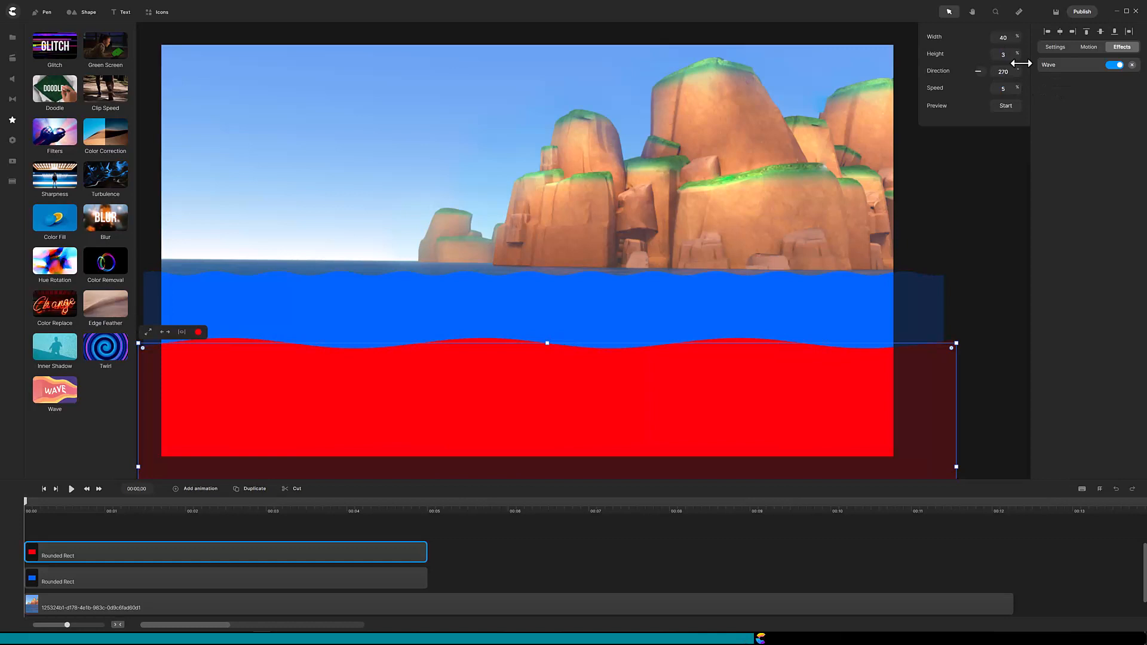
click(1005, 105)
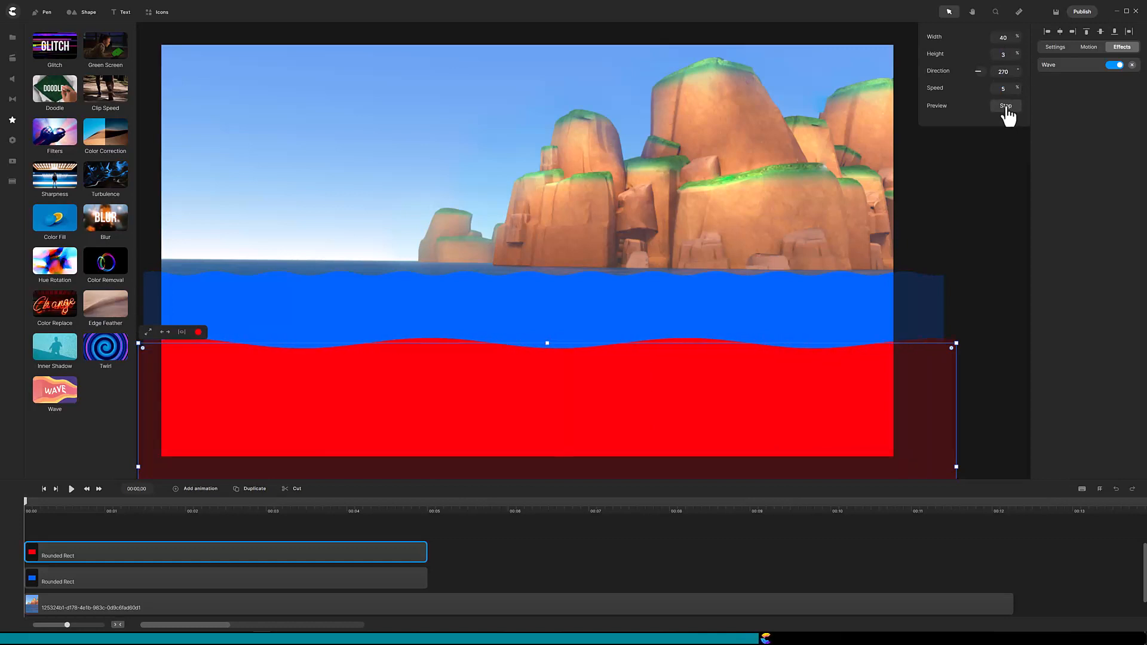
click(1005, 106)
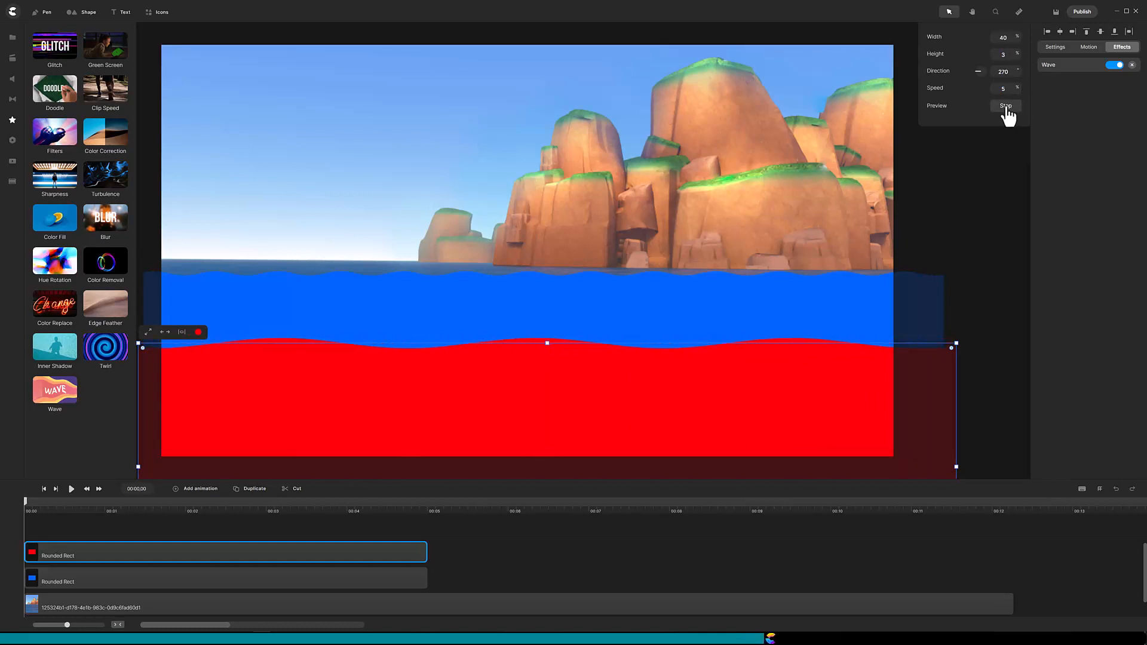
click(1004, 106)
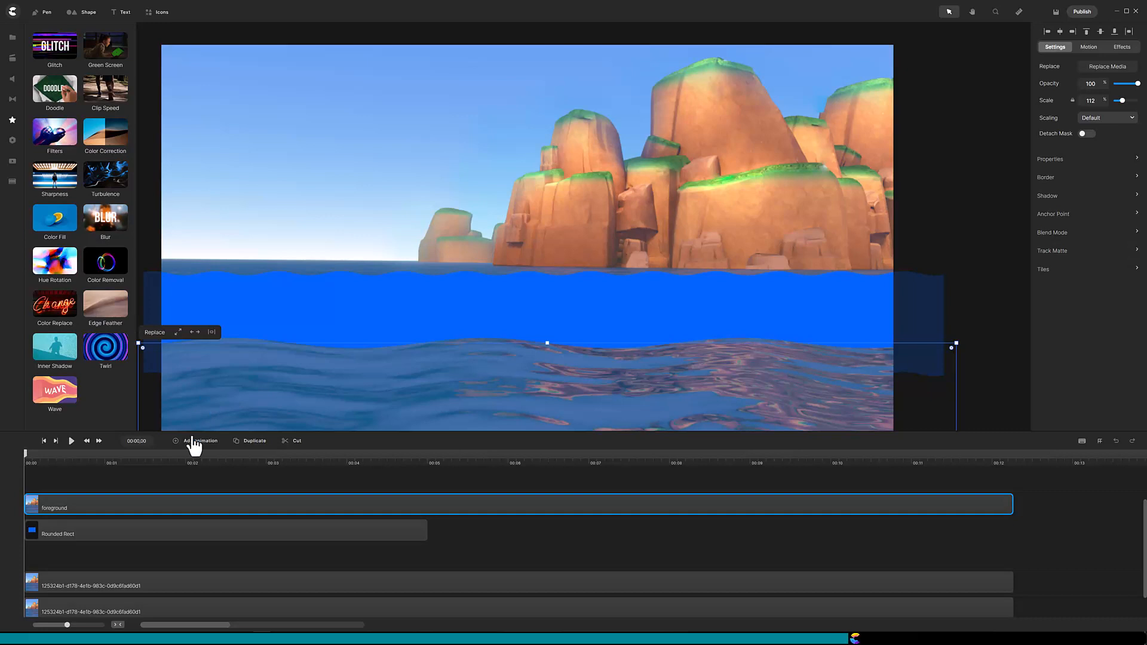
Step: Rename the upper water layer in the timeline to 'horizon'
click(377, 585)
text(hd)
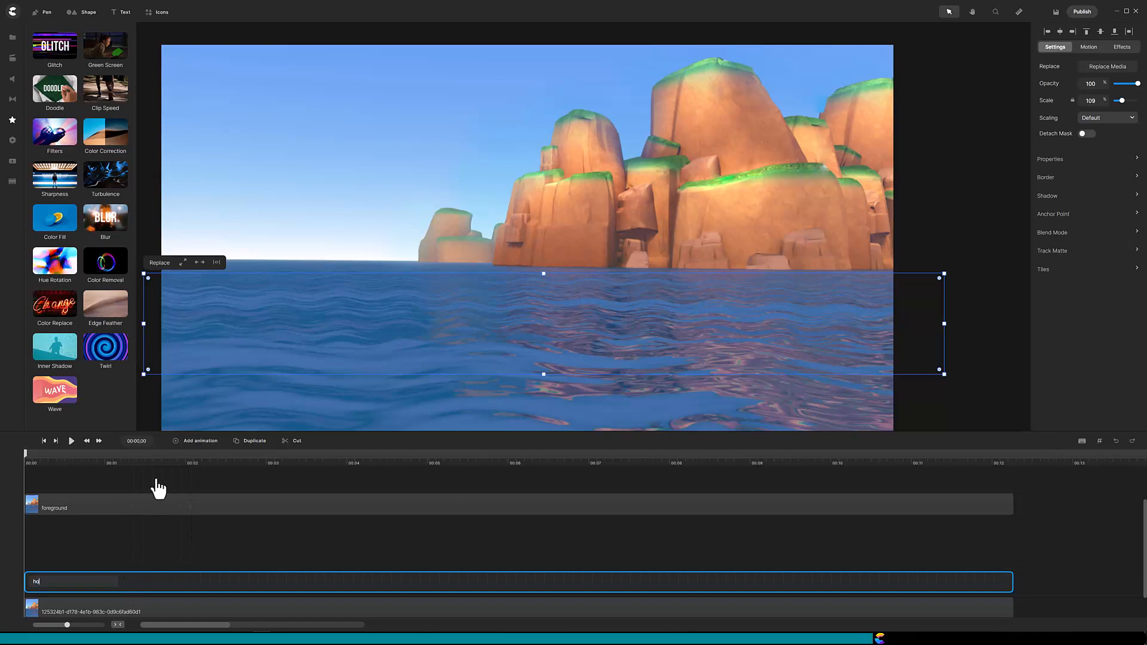
text(horizon)
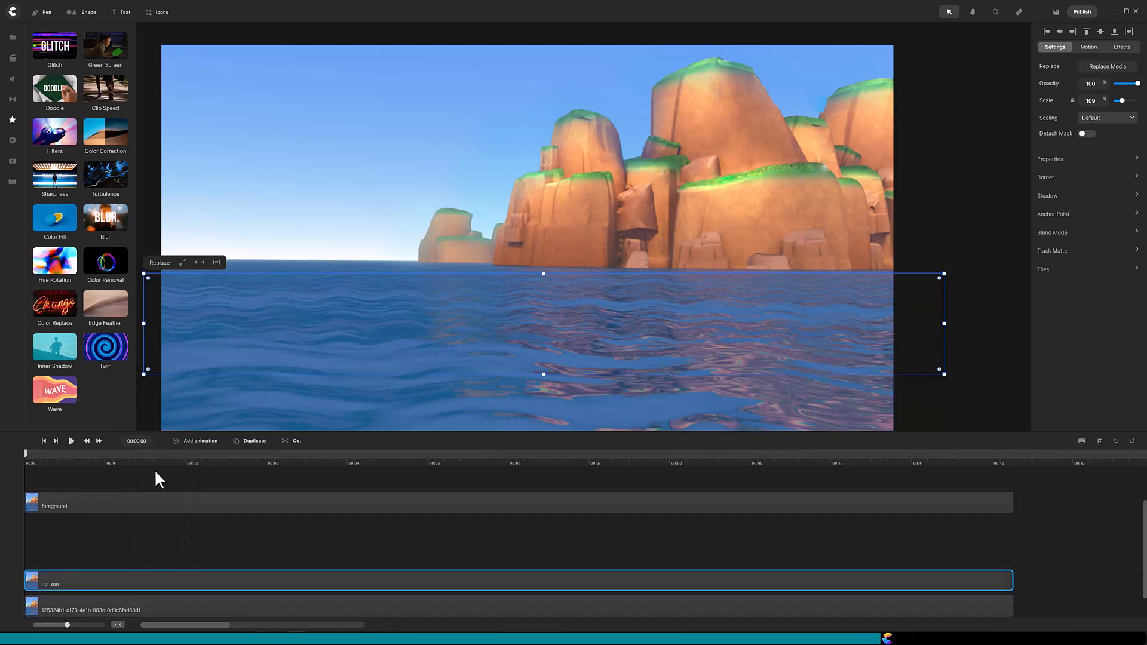
mouse_move(13, 37)
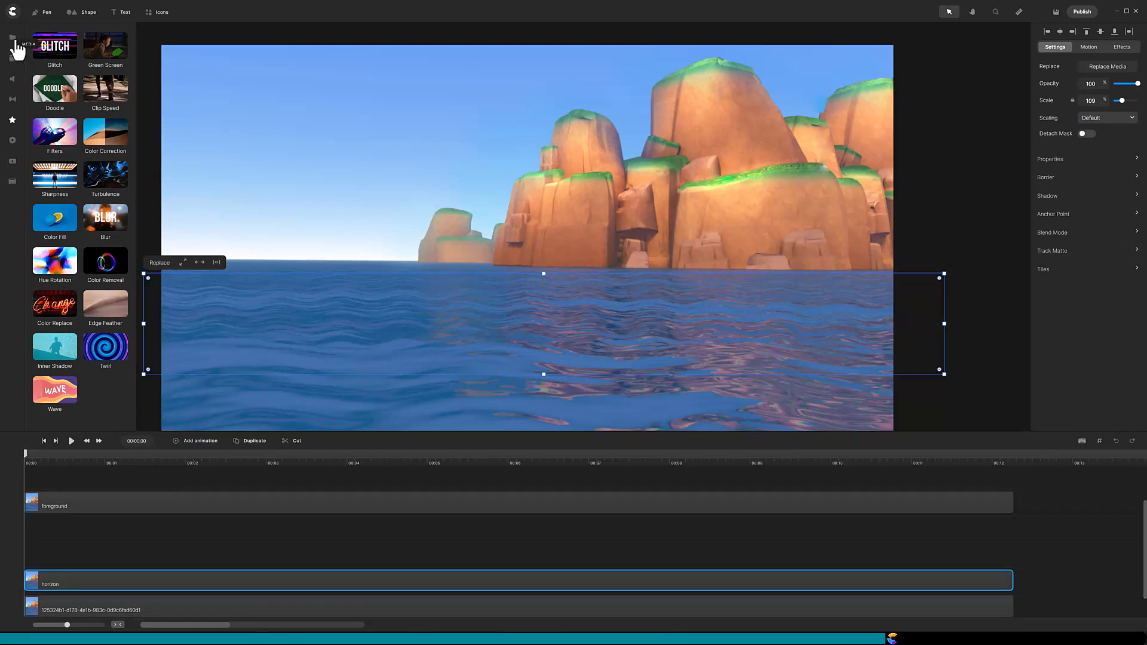
Step: Add the sailboat image from the media library, then play and pause to check
click(12, 36)
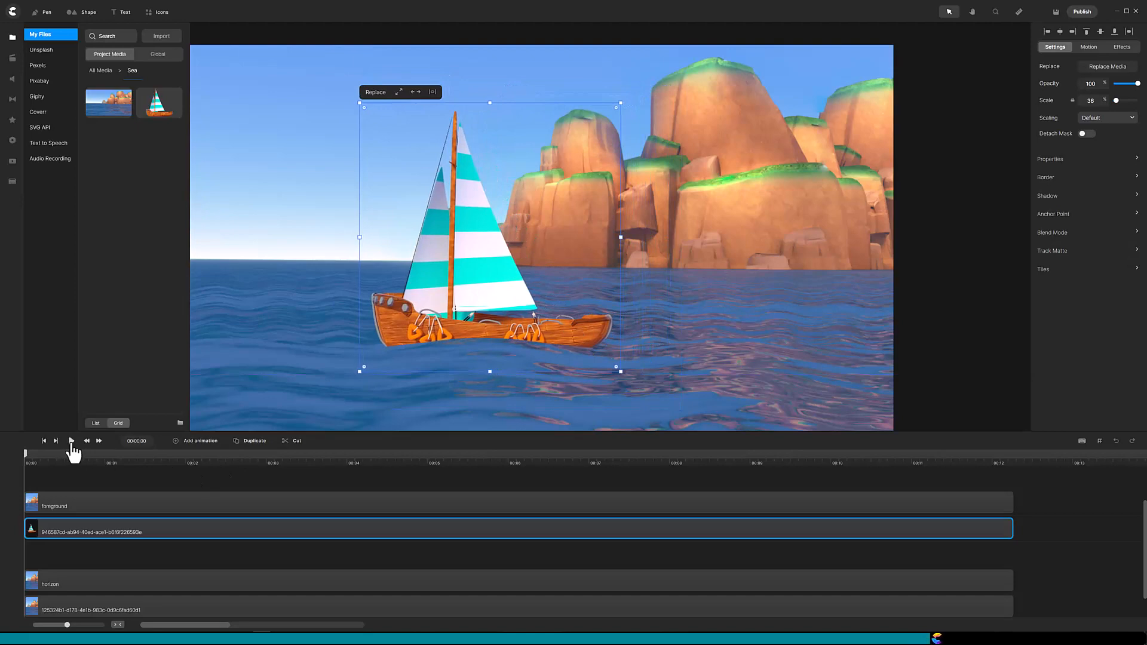
click(70, 441)
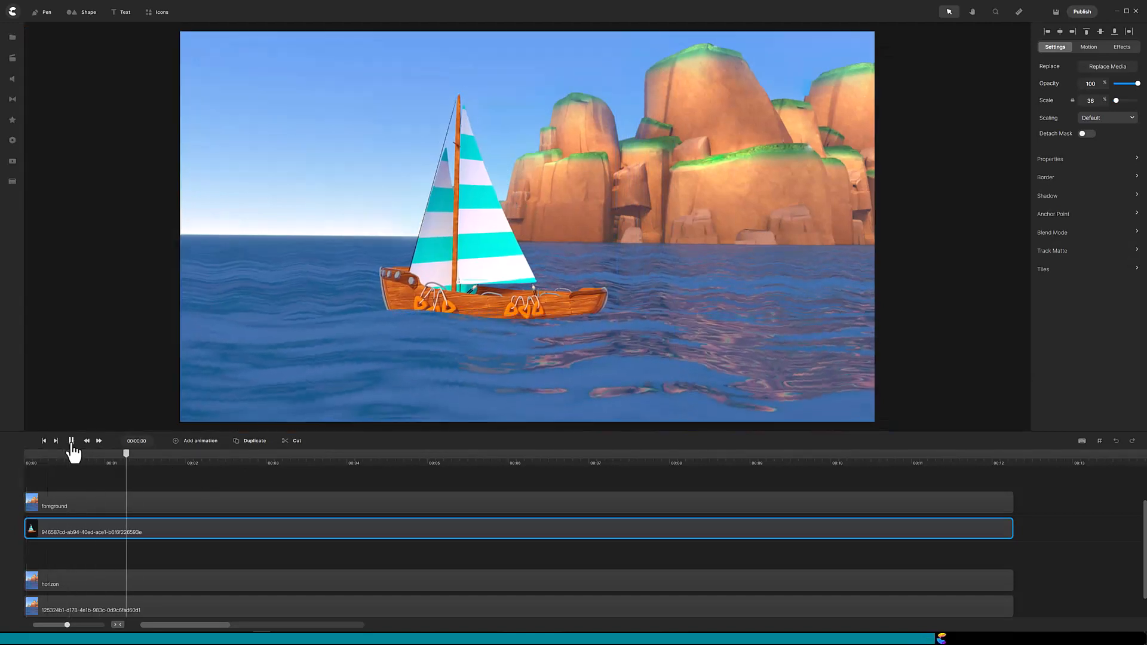
click(71, 441)
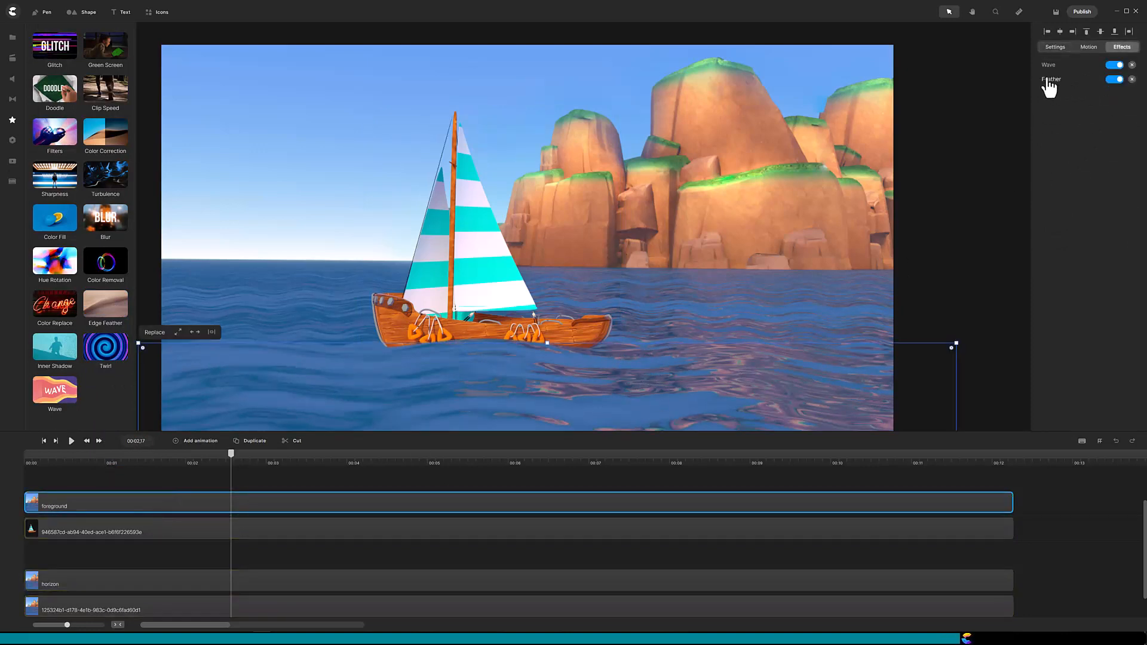
Step: Check the foreground Feather strength of 20, then play and pause the scene
click(1051, 78)
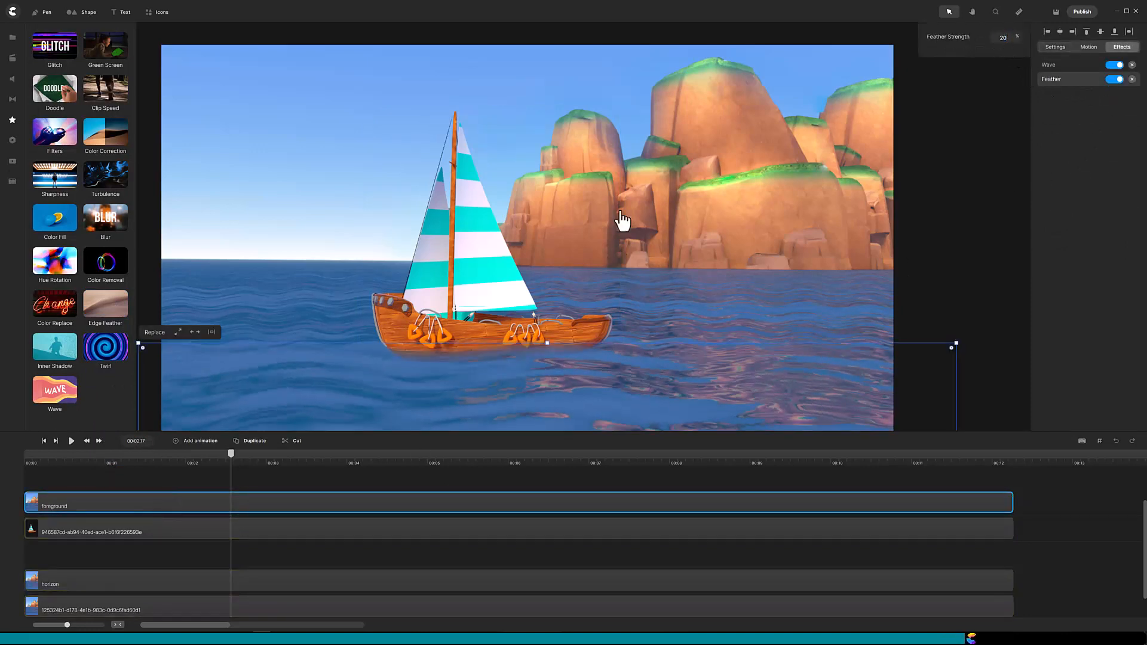
click(71, 440)
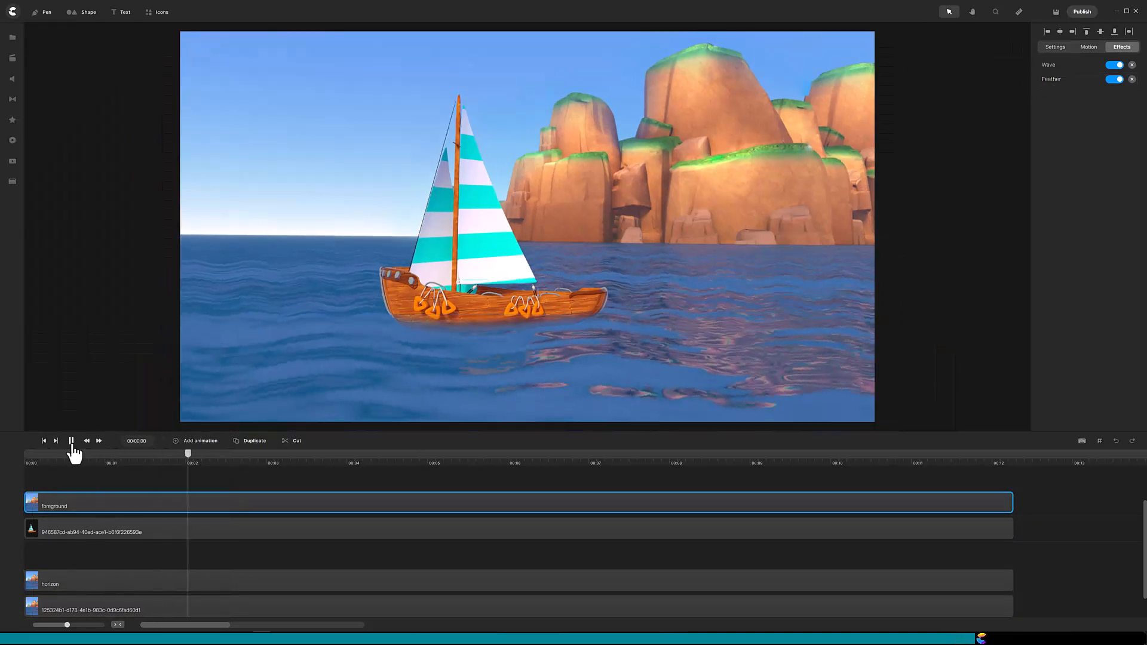
click(72, 440)
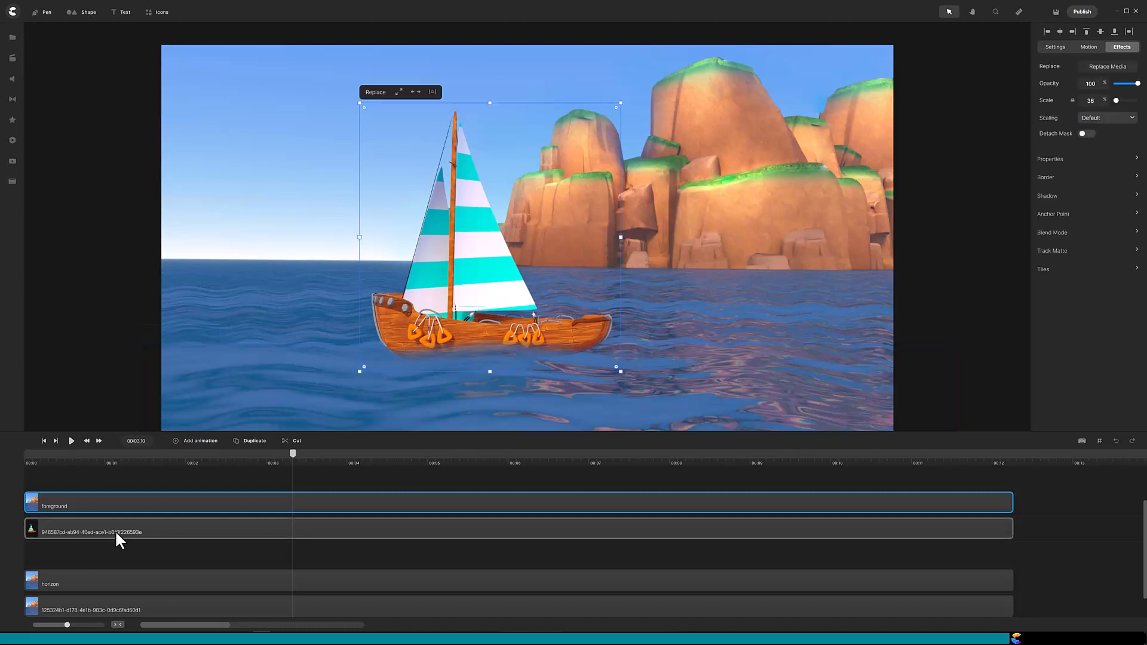
Step: Group the sailboat layer from its context menu and adjust the group options
right_click(88, 532)
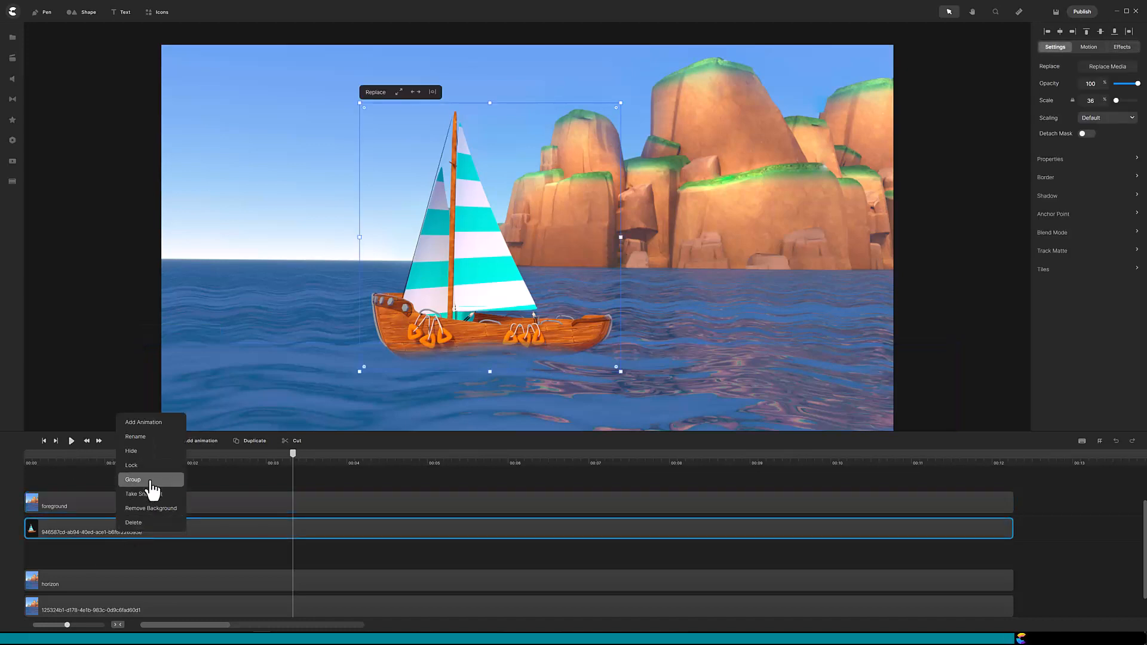
click(133, 479)
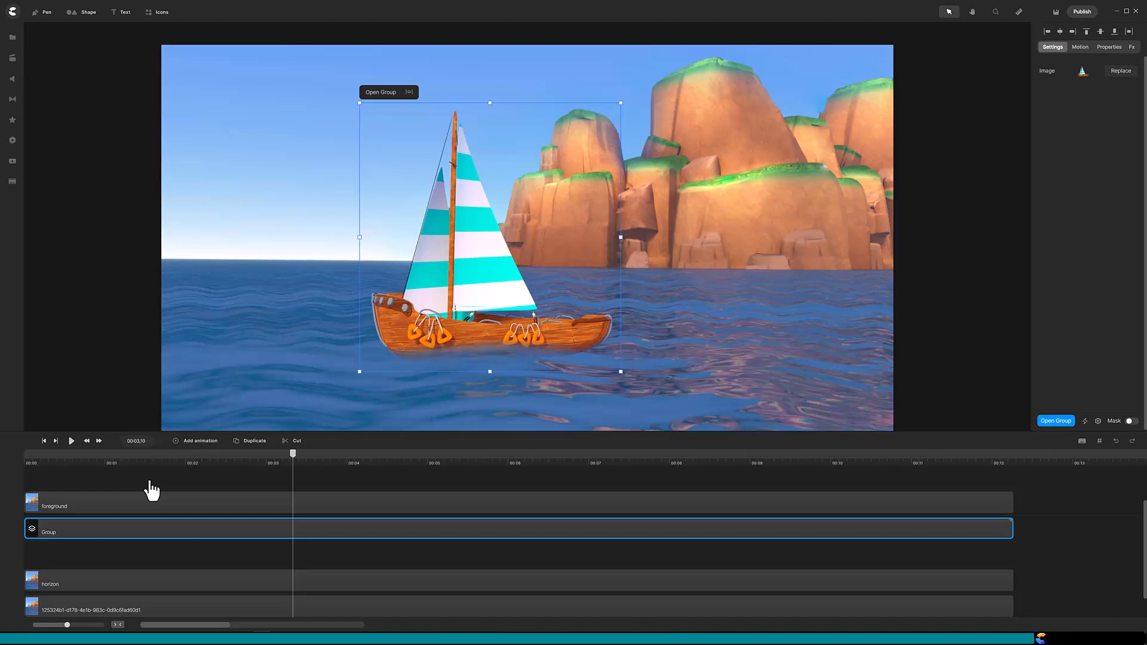
mouse_move(944, 470)
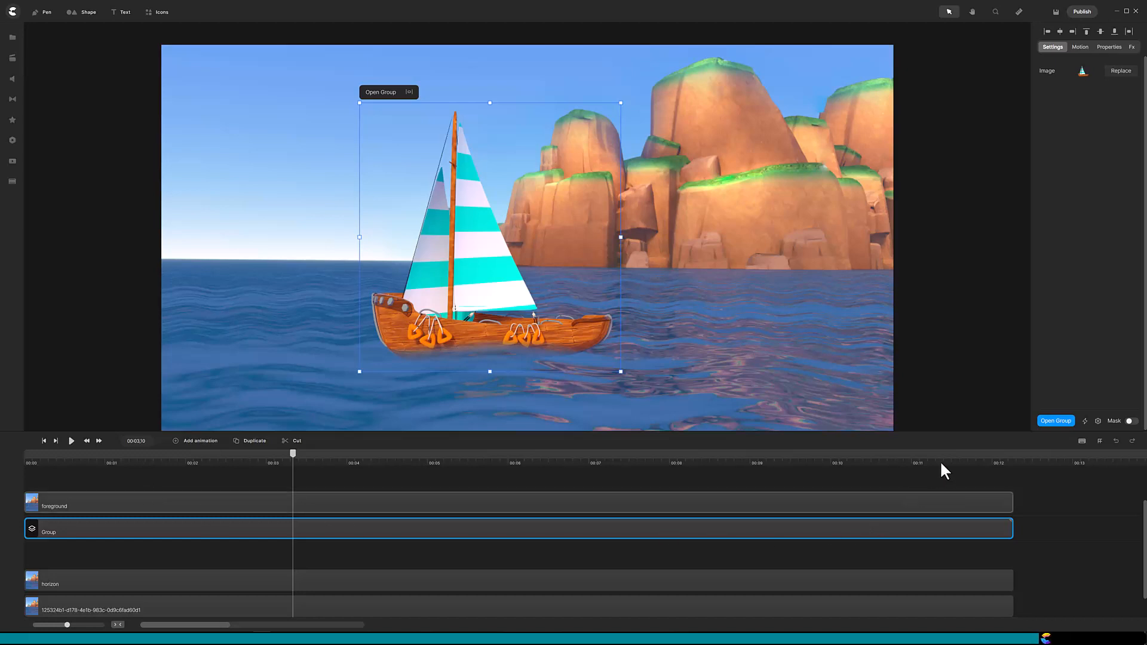
mouse_move(1089, 431)
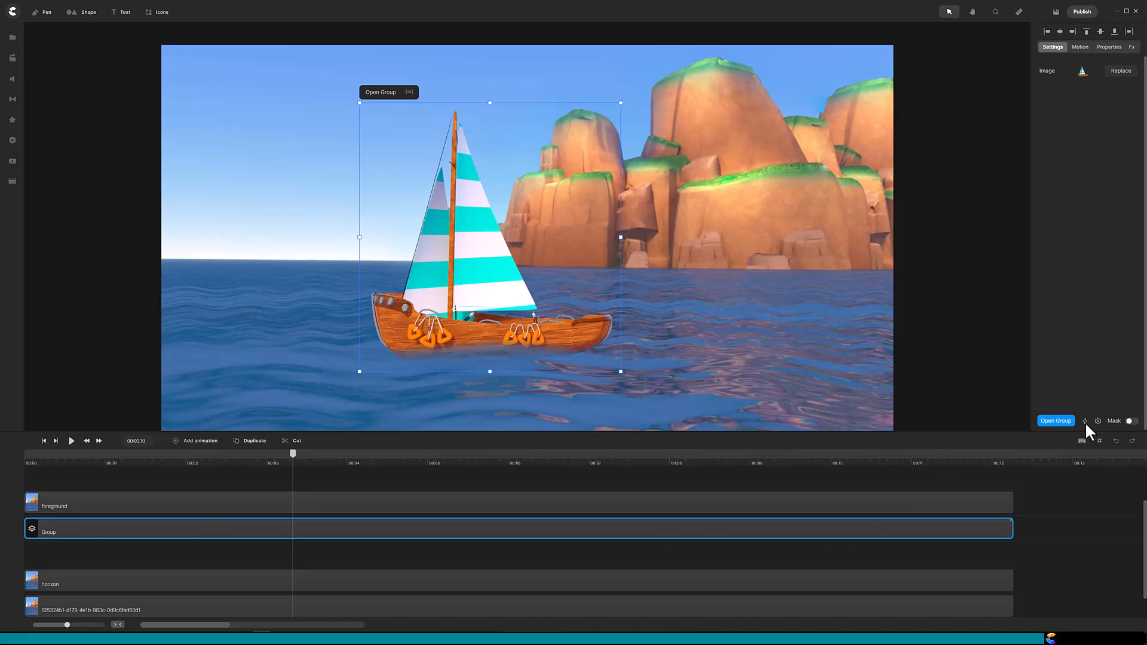
click(1084, 420)
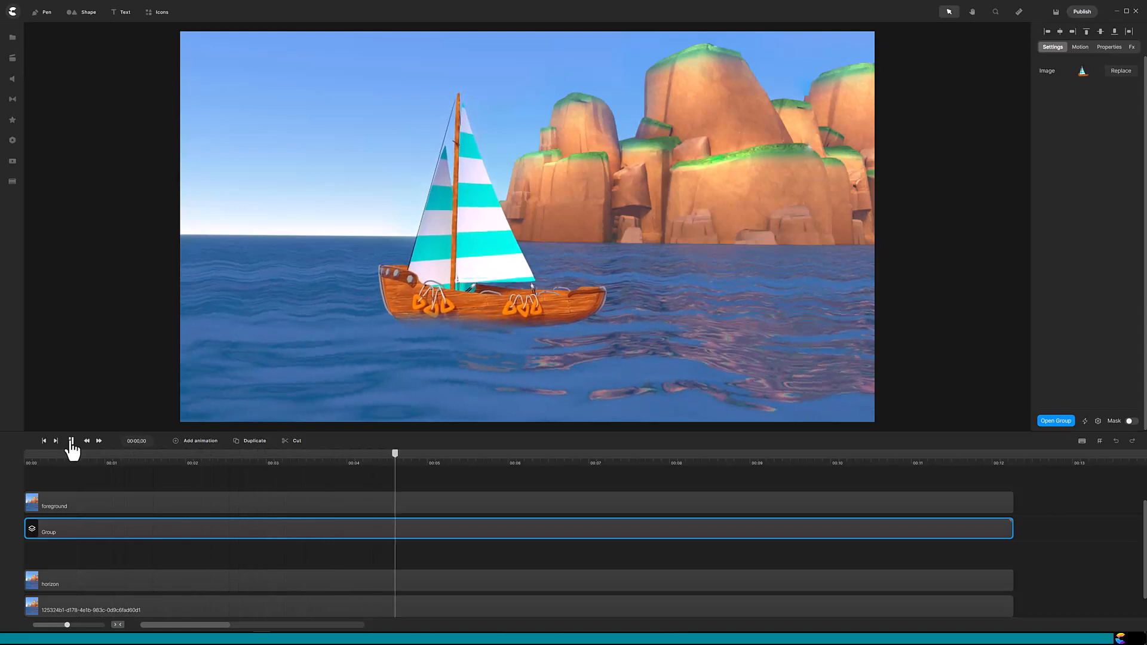
click(70, 440)
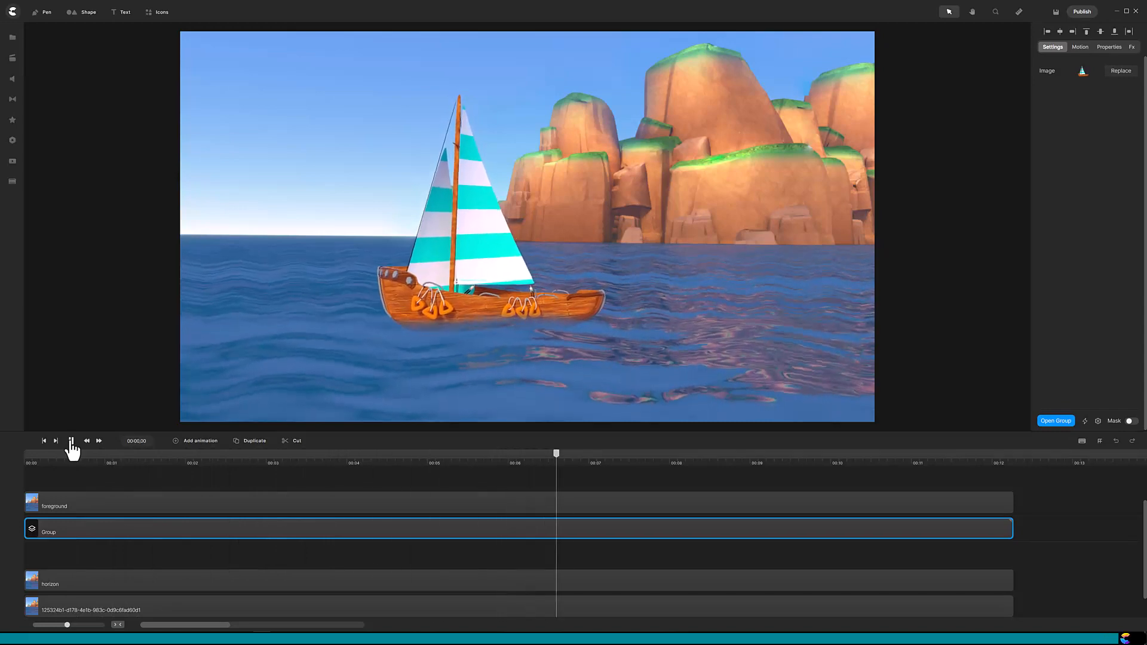
click(71, 440)
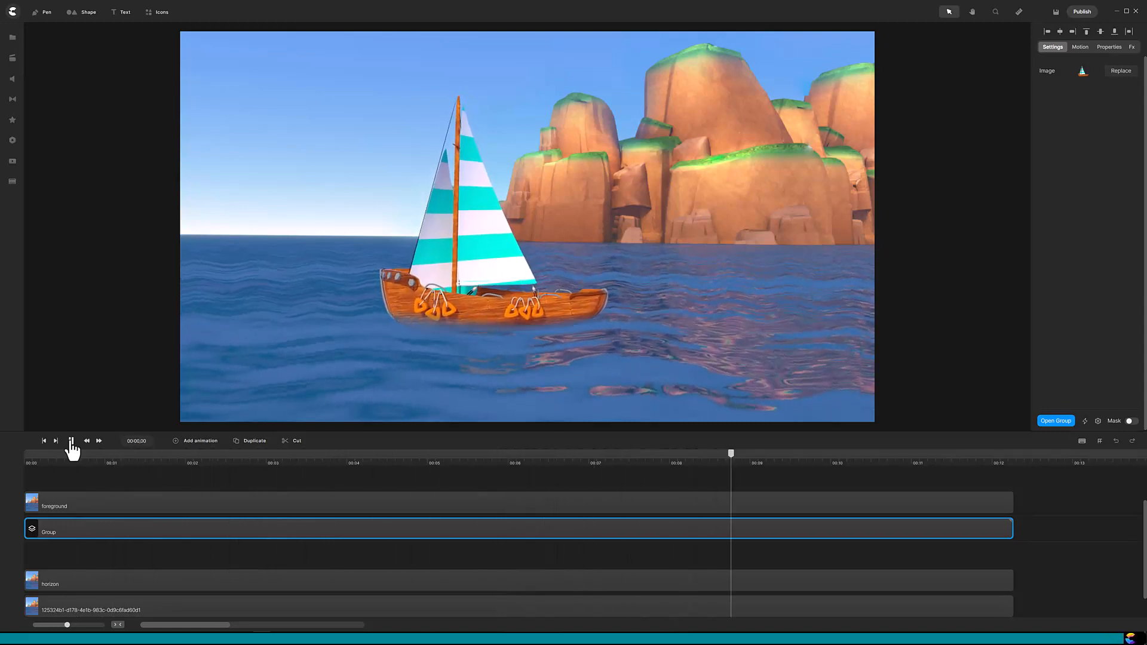